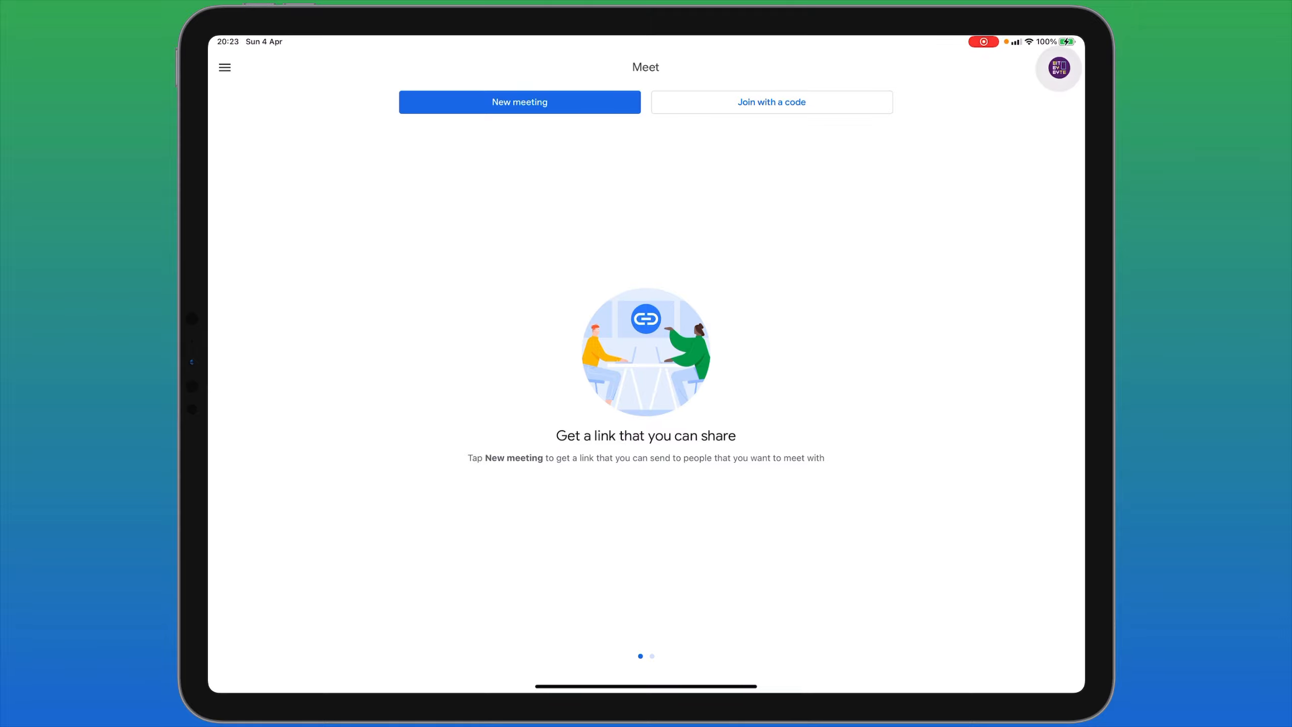
Step: Check which Google accounts are signed in, then dismiss the account list
left_click(1059, 68)
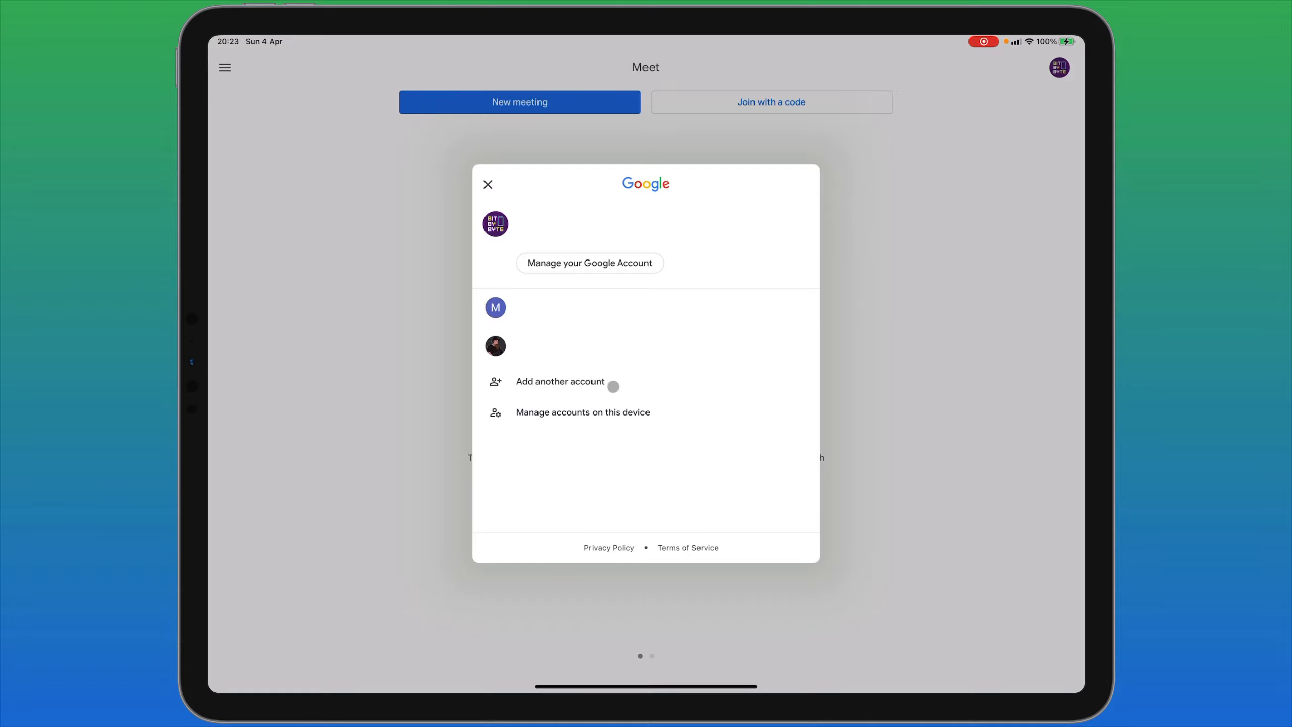
left_click(487, 184)
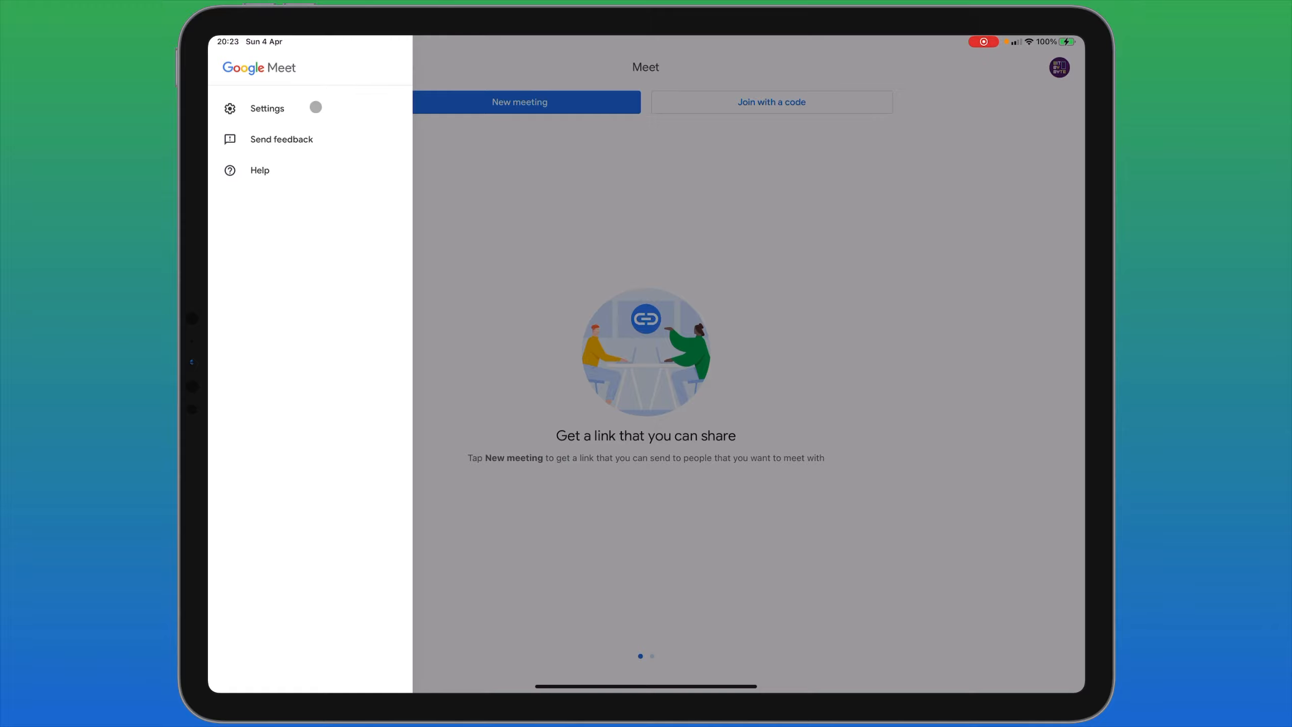
Step: Open the app settings and view the Siri Shortcuts for starting or joining a meeting
left_click(267, 108)
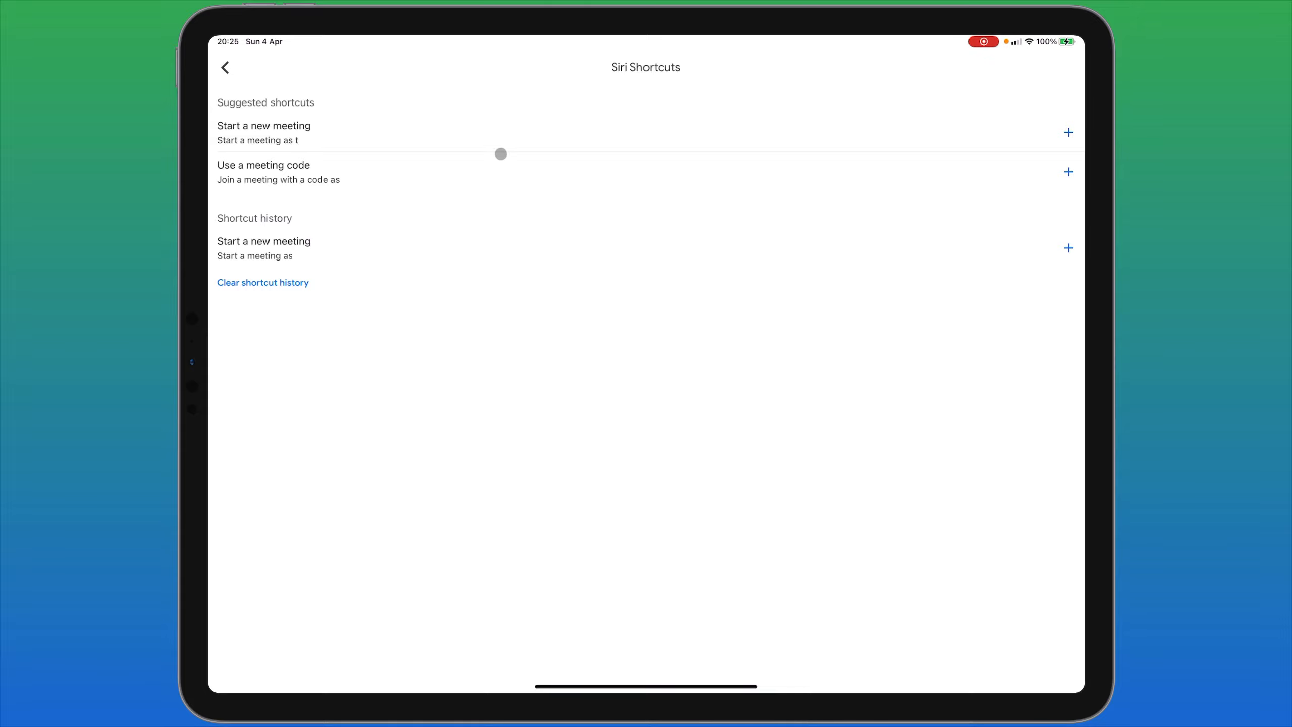
left_click(1069, 132)
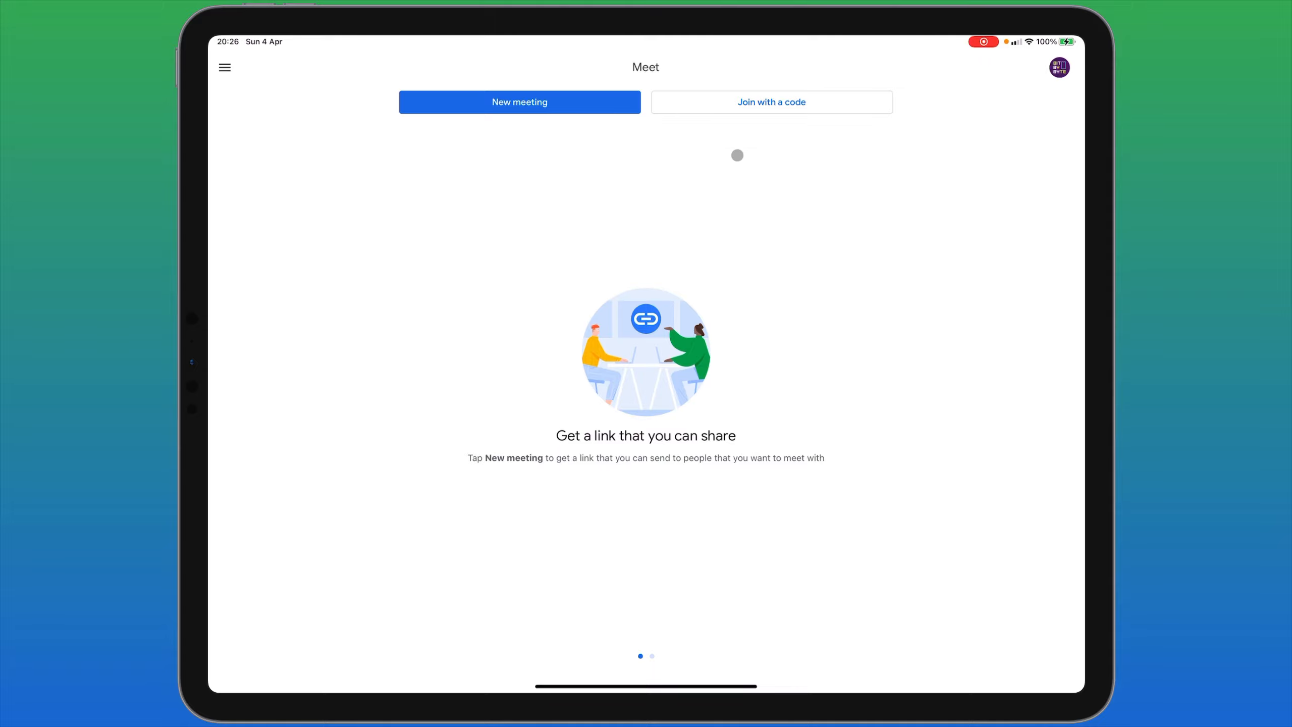
left_click(772, 102)
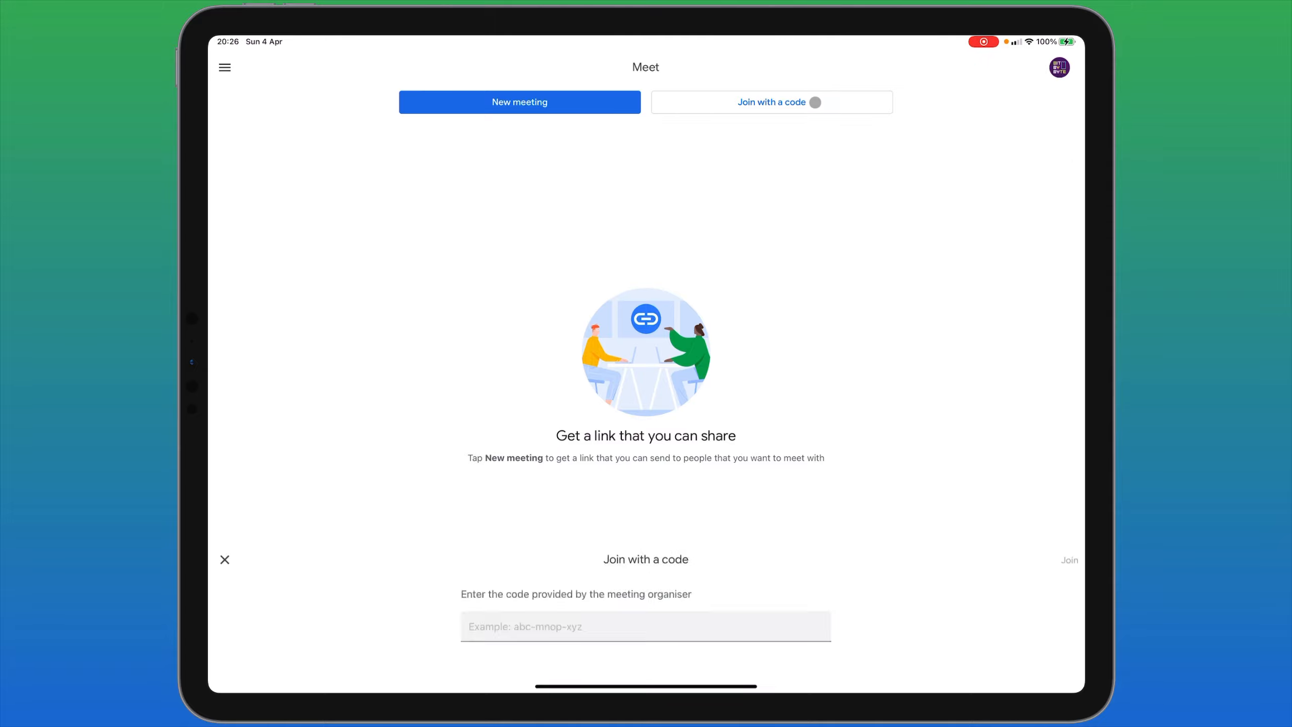
left_click(645, 627)
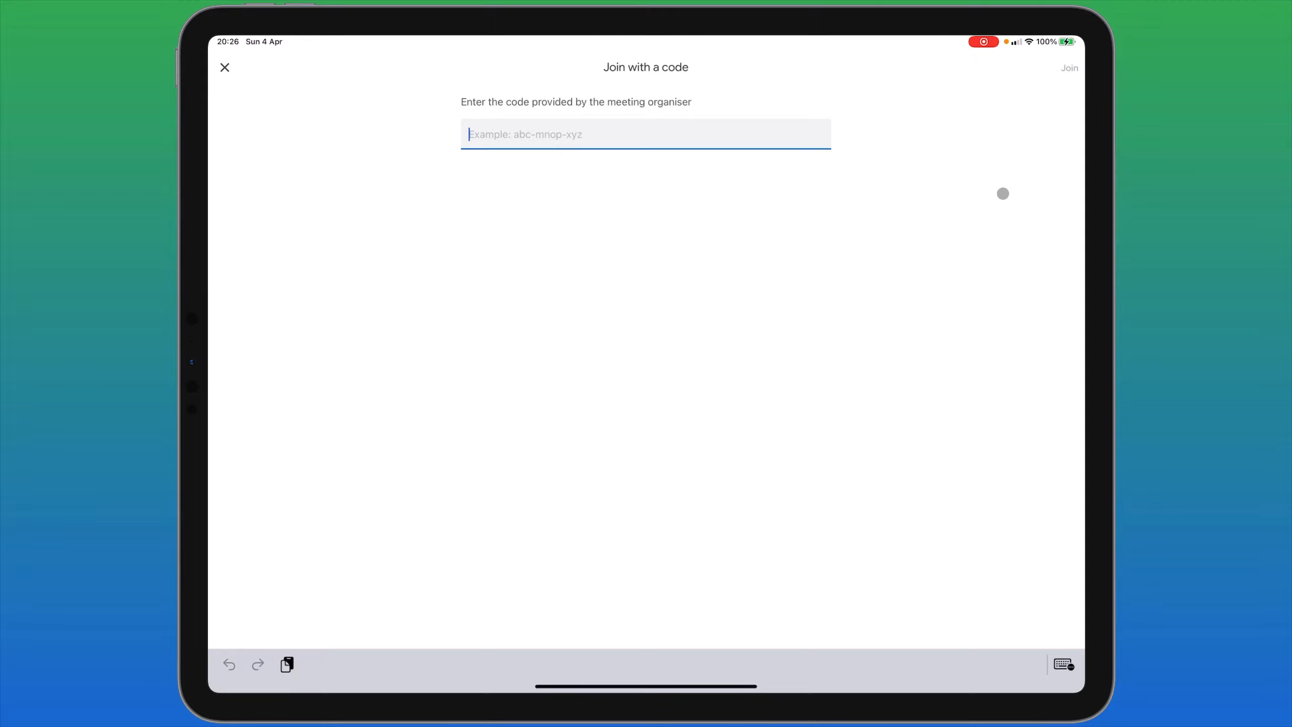
left_click(225, 68)
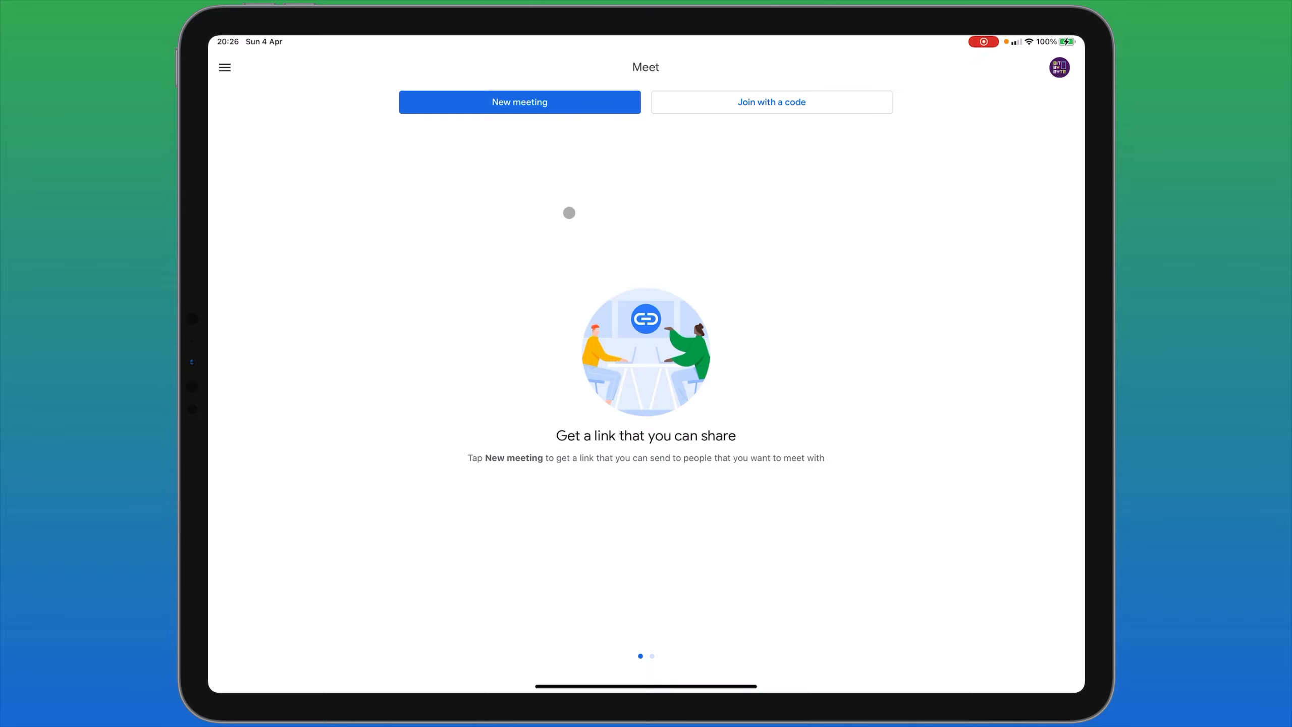
Step: Generate the shareable link meet.google.com/kqk-febc-vca, copy it, and dismiss the dialog
left_click(519, 102)
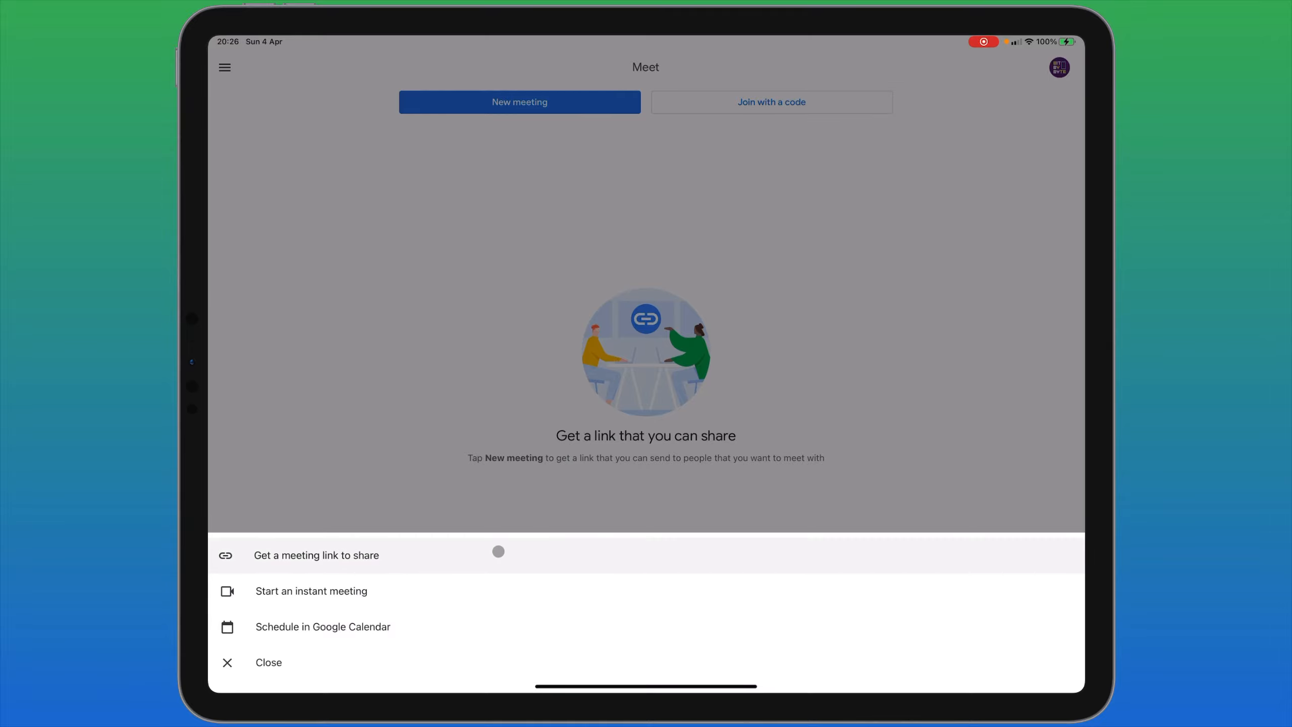
left_click(315, 555)
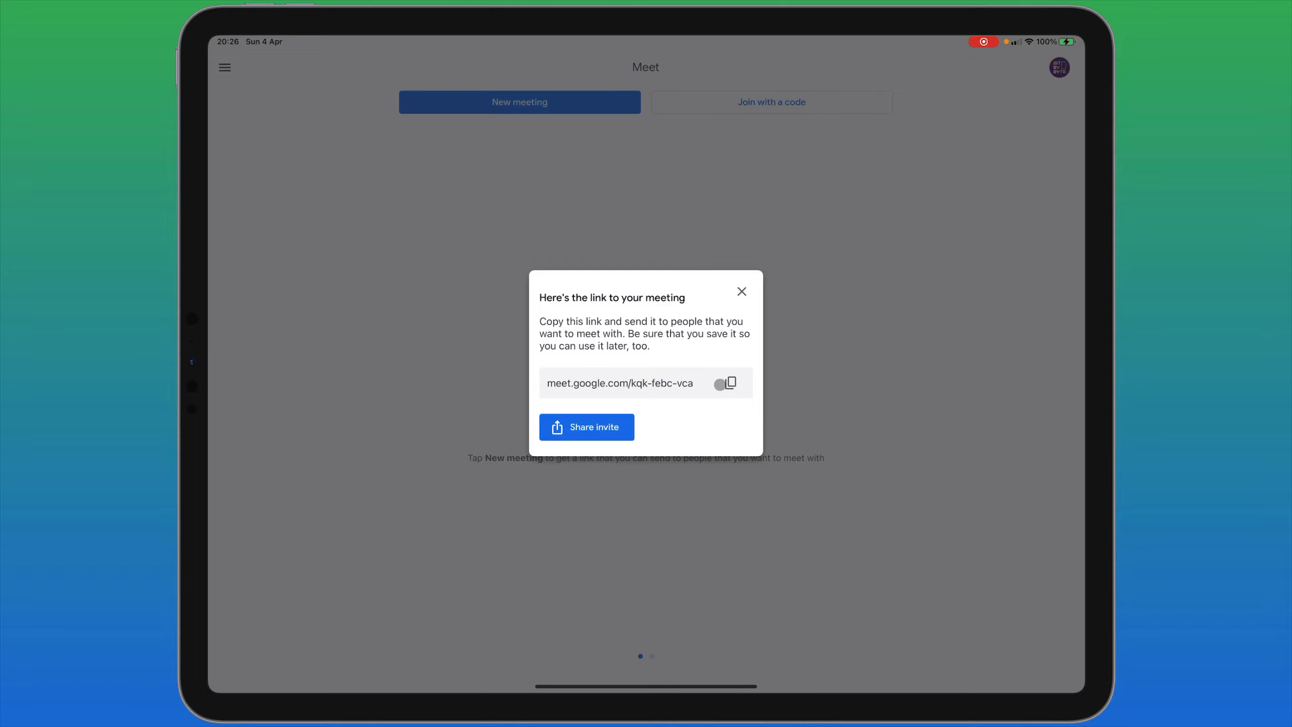
left_click(730, 383)
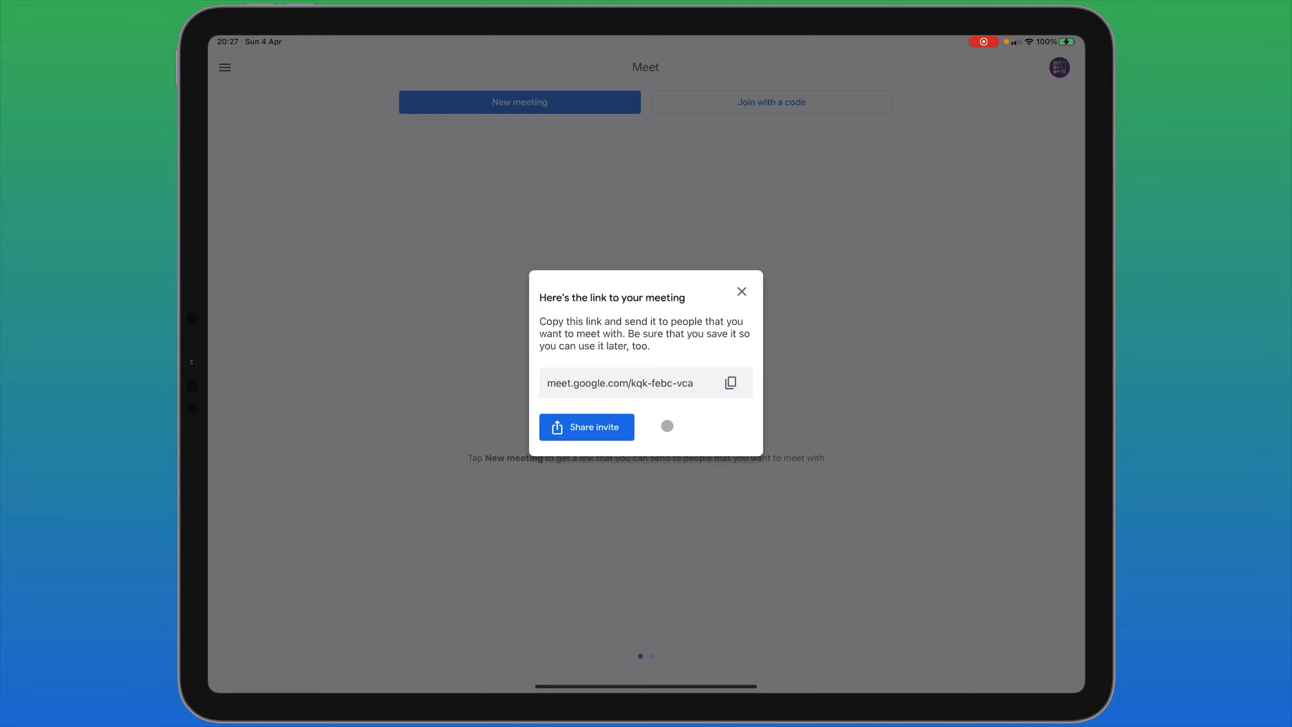
left_click(586, 427)
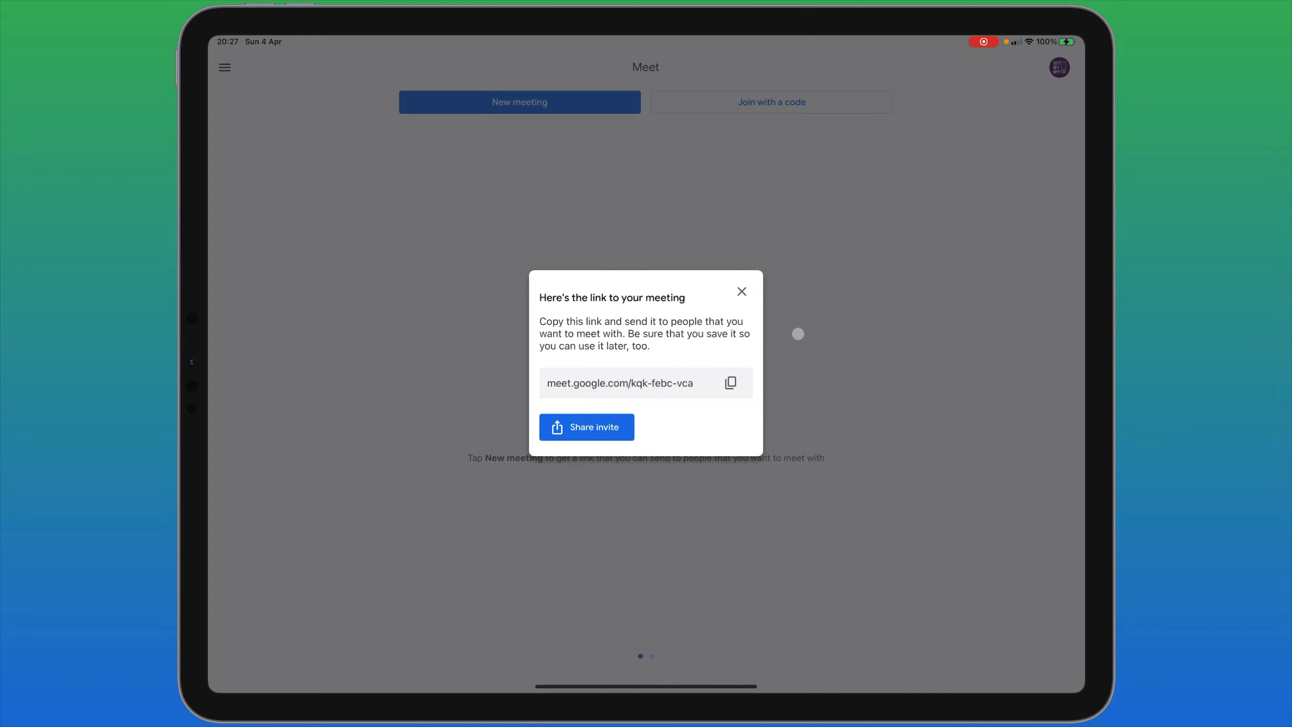
left_click(740, 291)
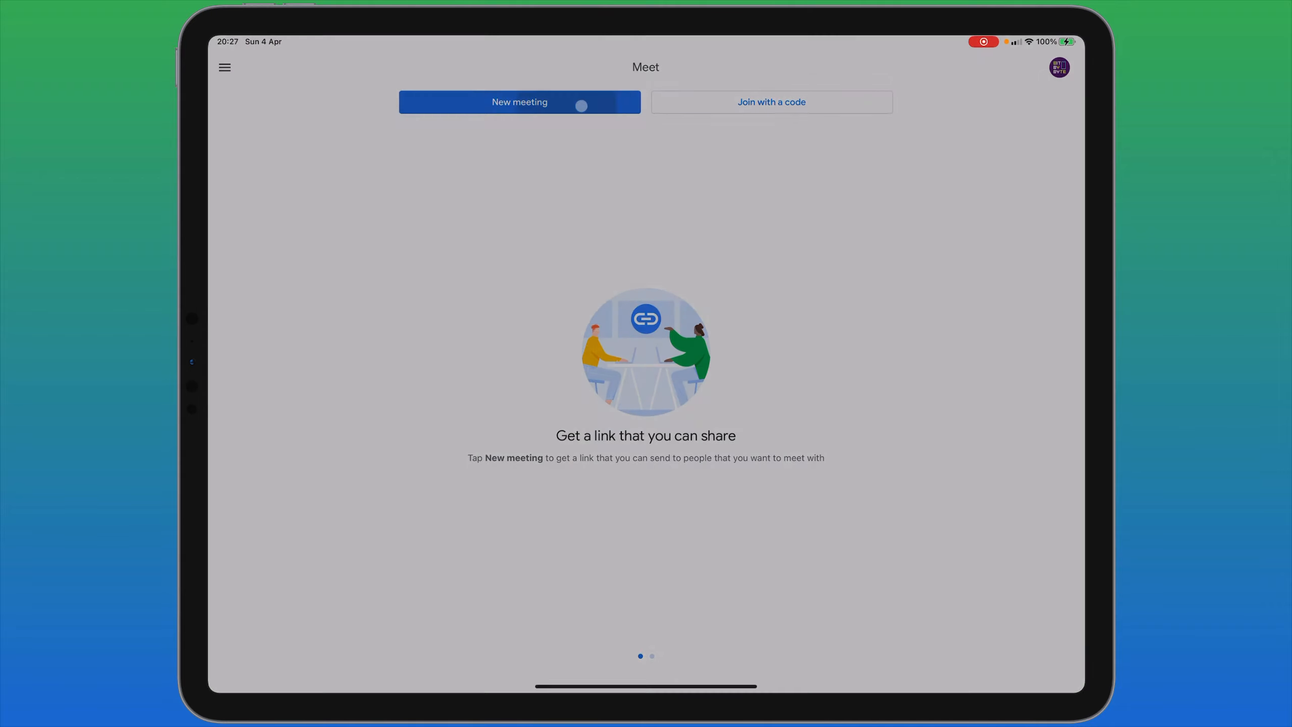
Step: Start an instant meeting, copy its link meet.google.com/osg-xzab-tvf, then leave the call
left_click(520, 101)
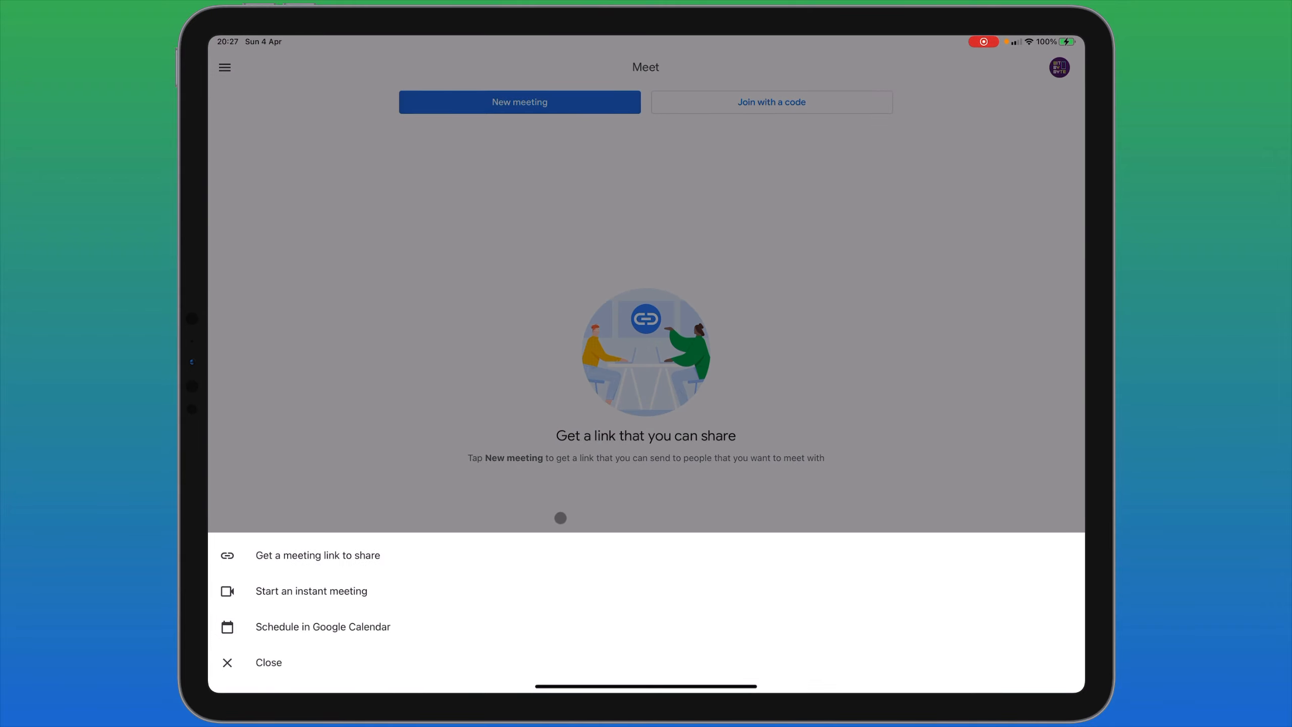
left_click(311, 591)
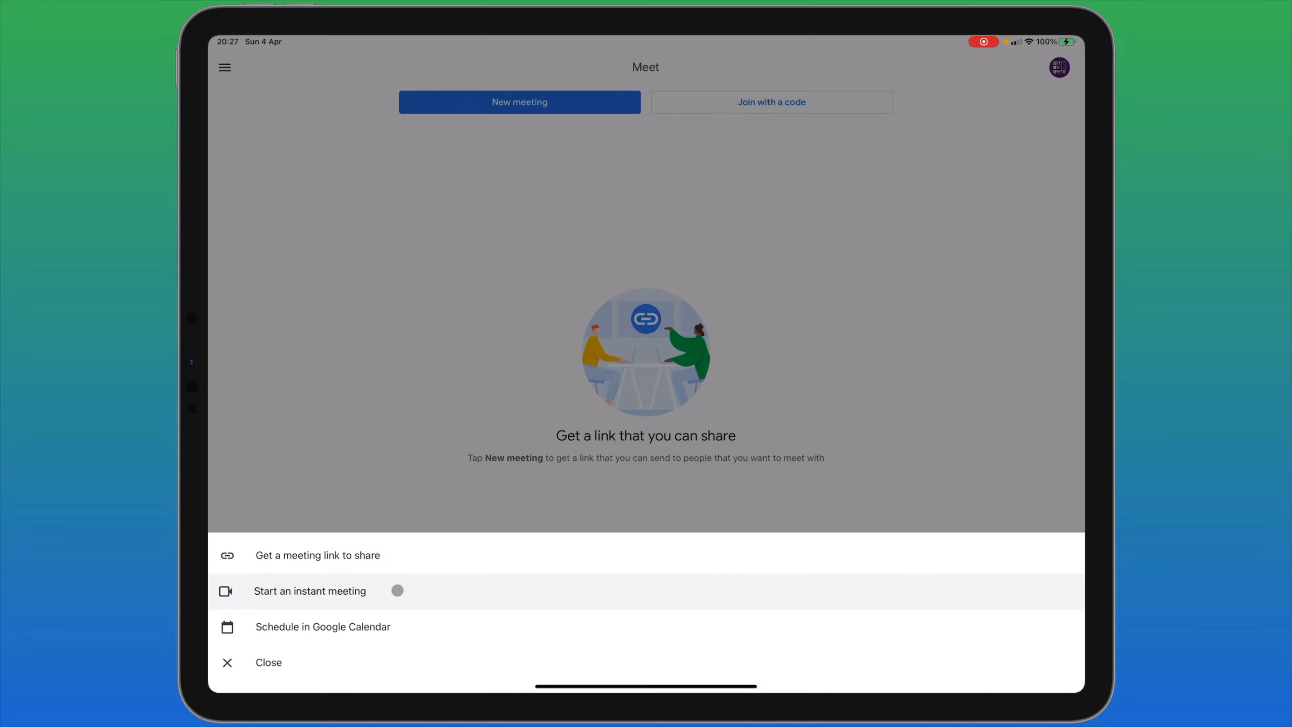
left_click(310, 591)
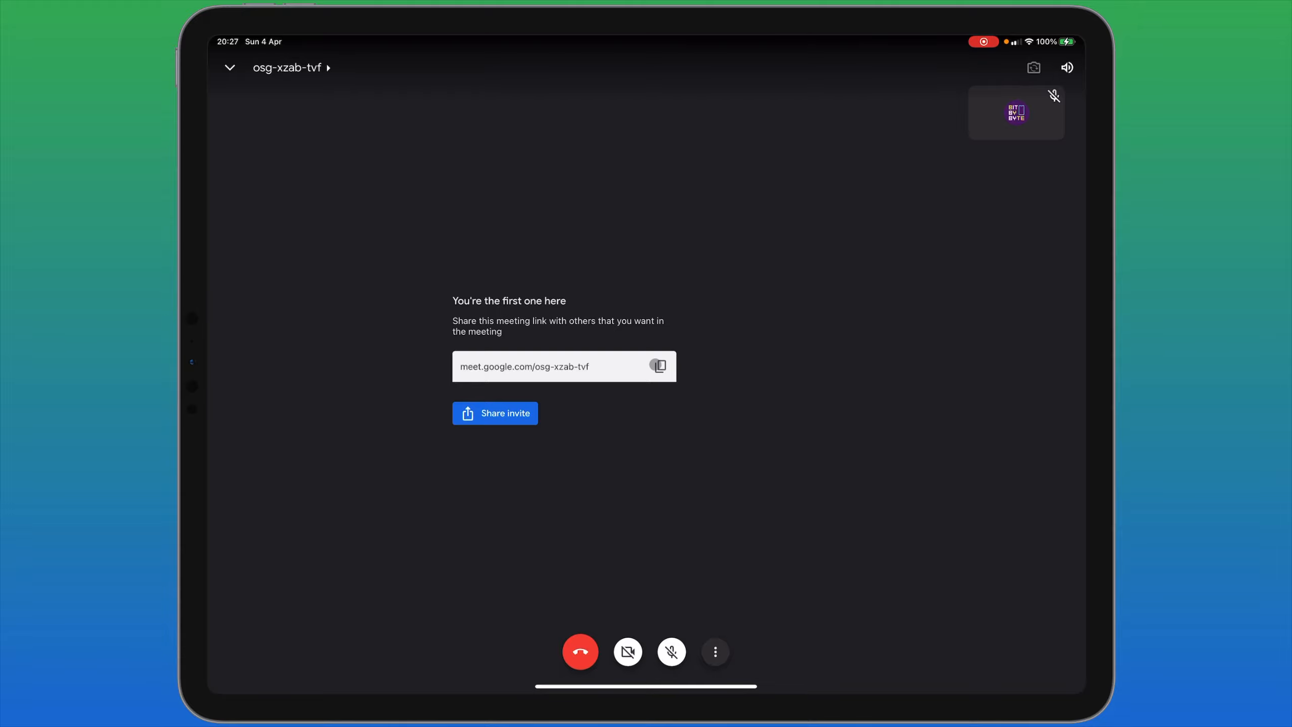
left_click(505, 413)
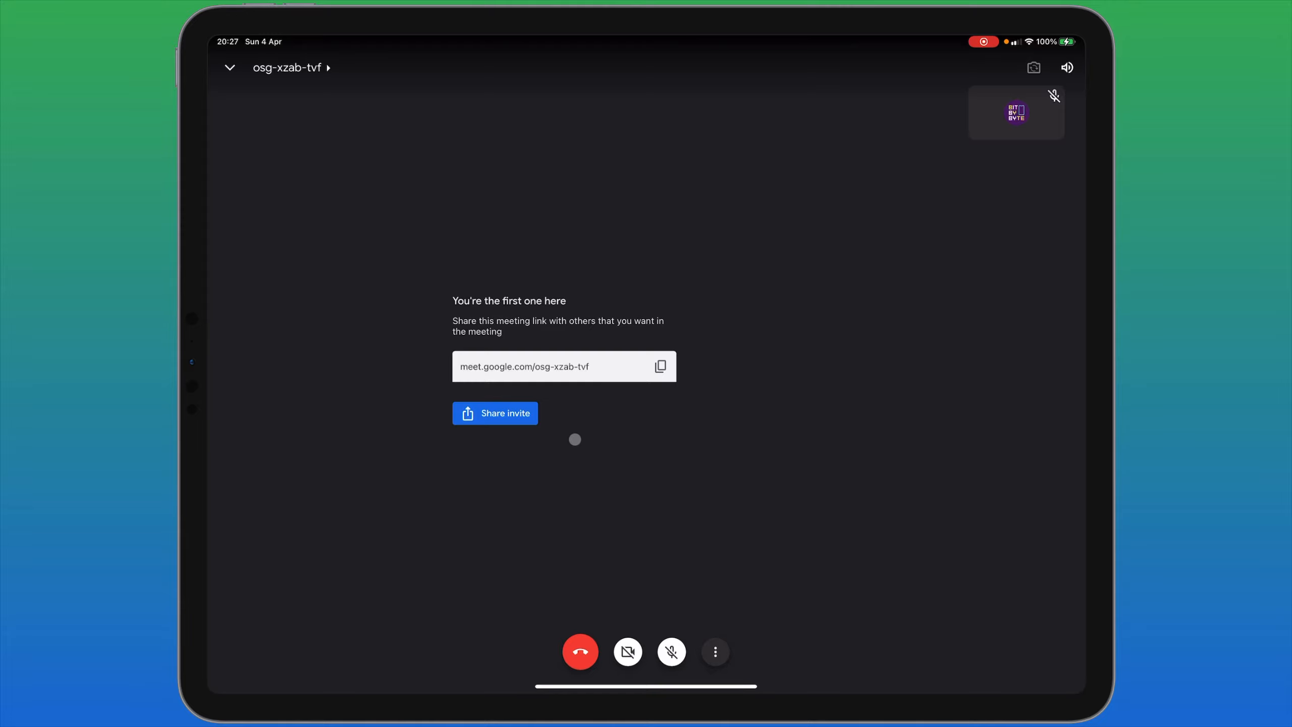
left_click(580, 652)
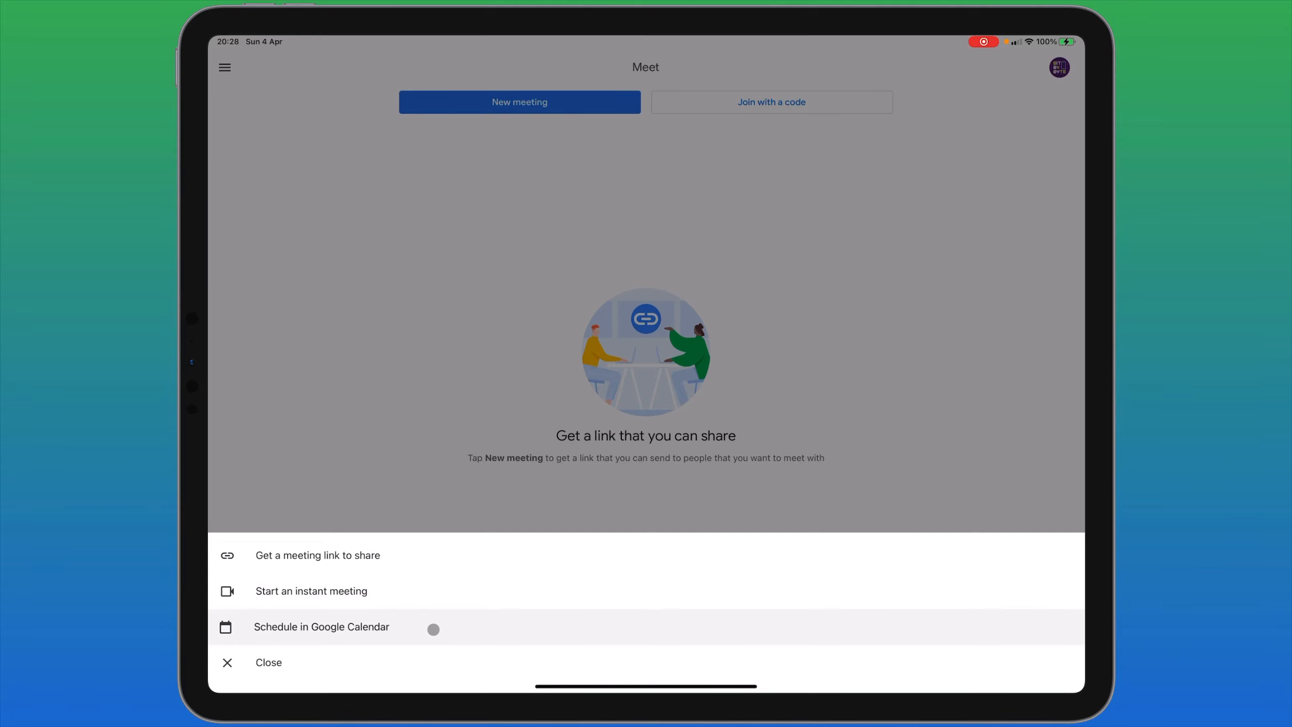
Step: Schedule a meeting in Google Calendar, opening a new event with Meet conferencing attached
left_click(322, 627)
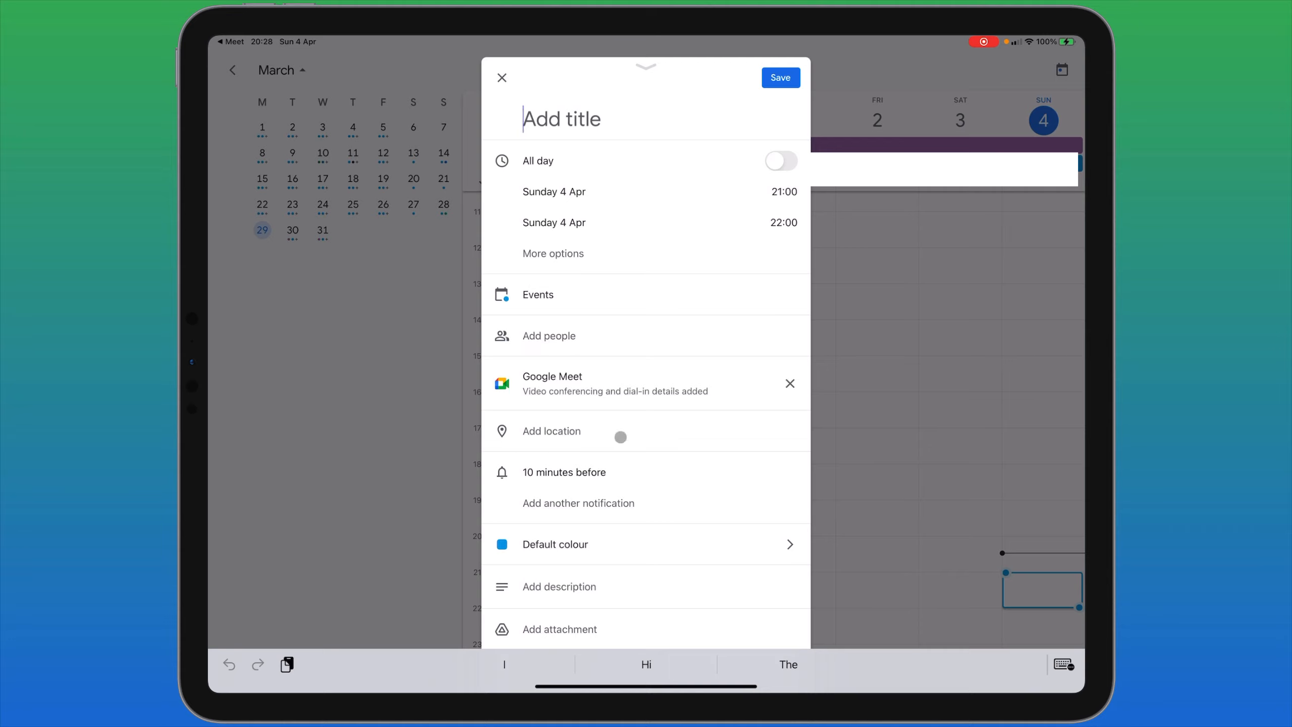
scroll("down", 3)
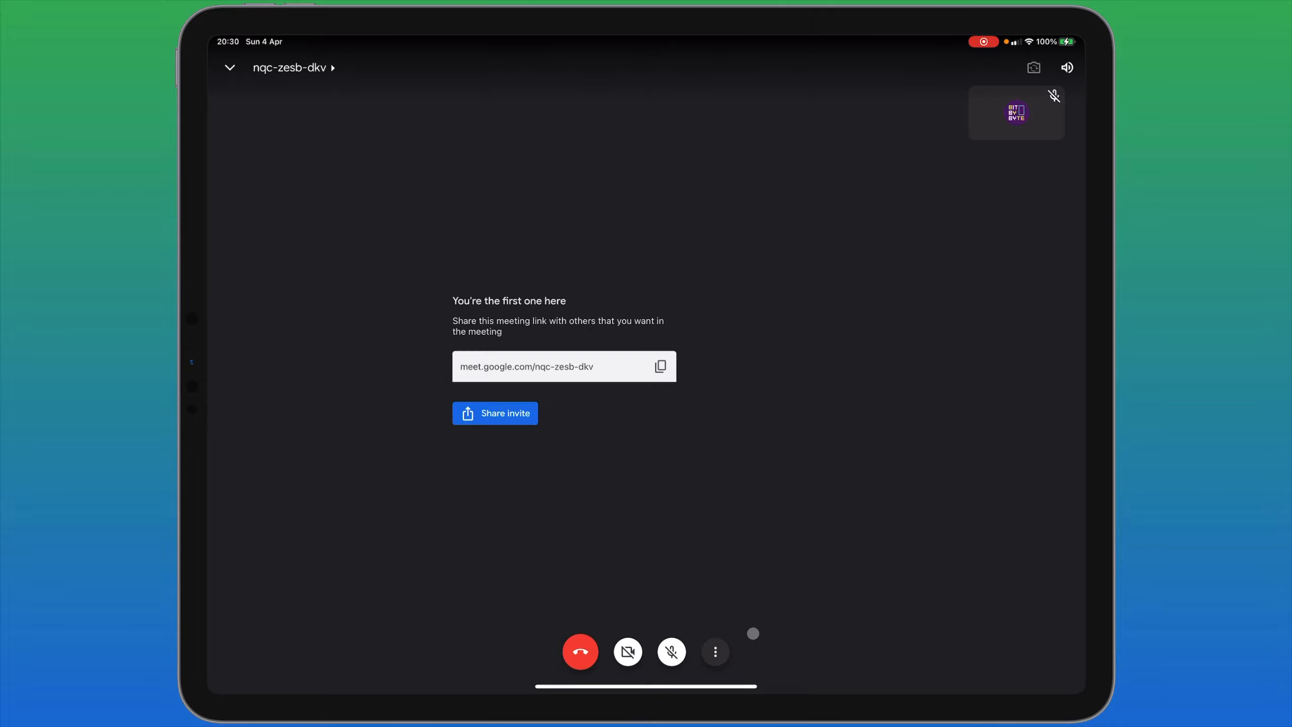
Step: From the in-call options, open Add others and choose to share the joining information
left_click(713, 651)
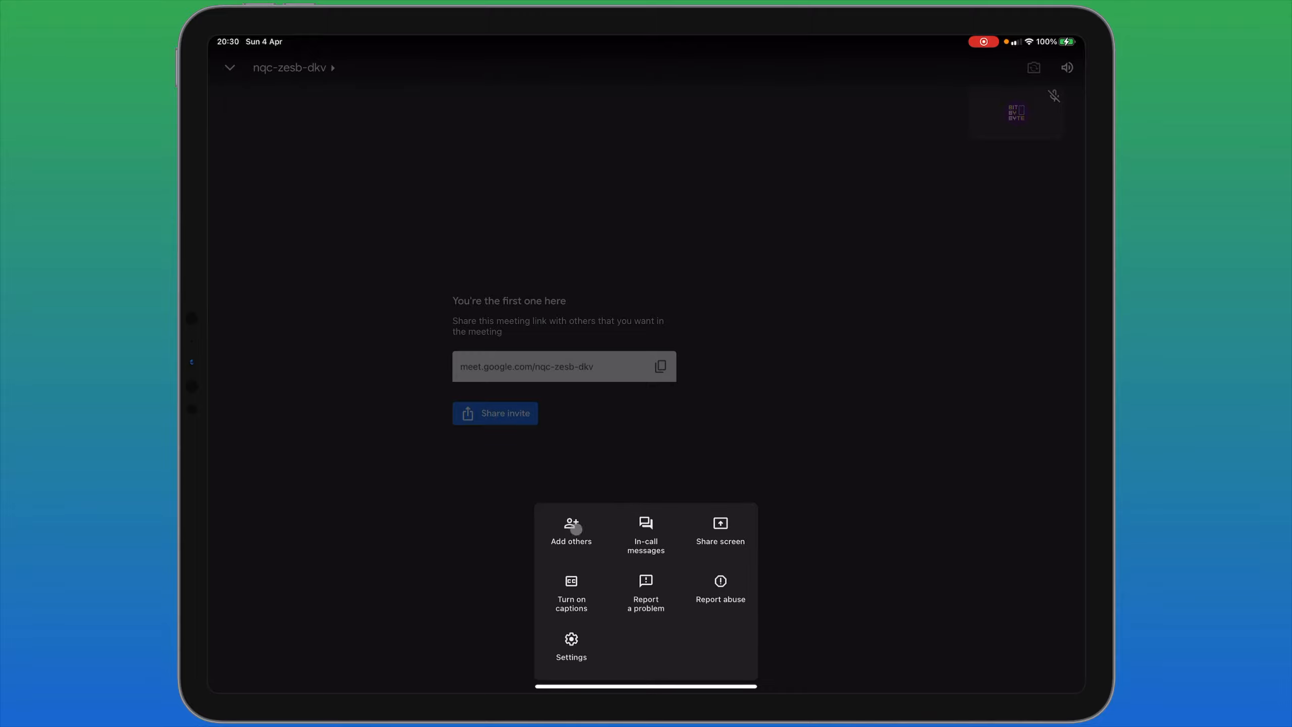
left_click(571, 532)
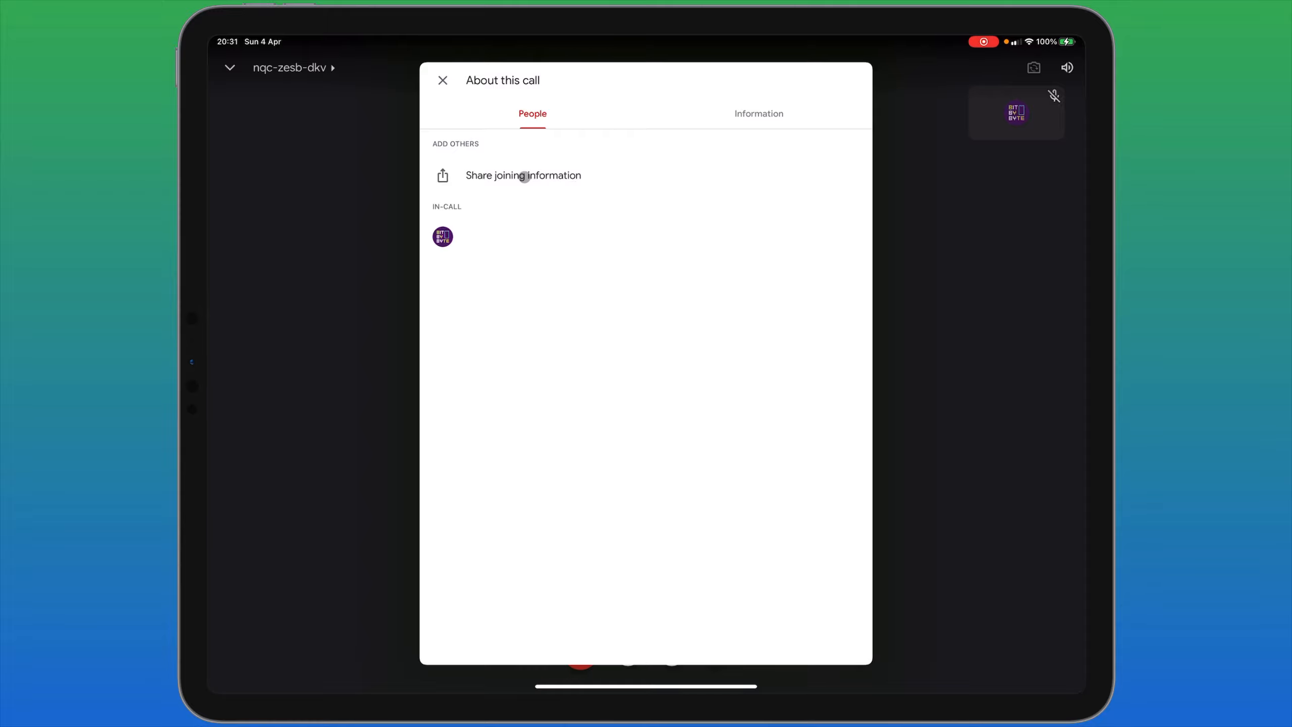
mouse_move(570, 180)
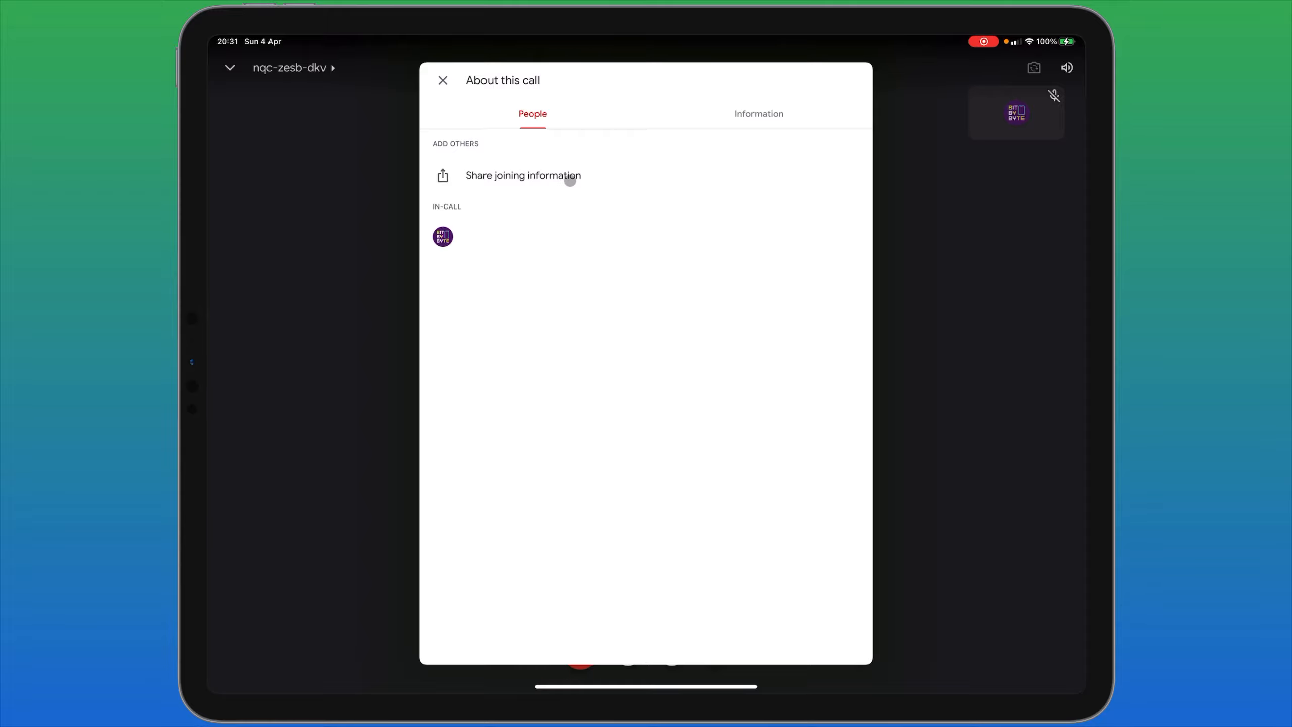
left_click(523, 175)
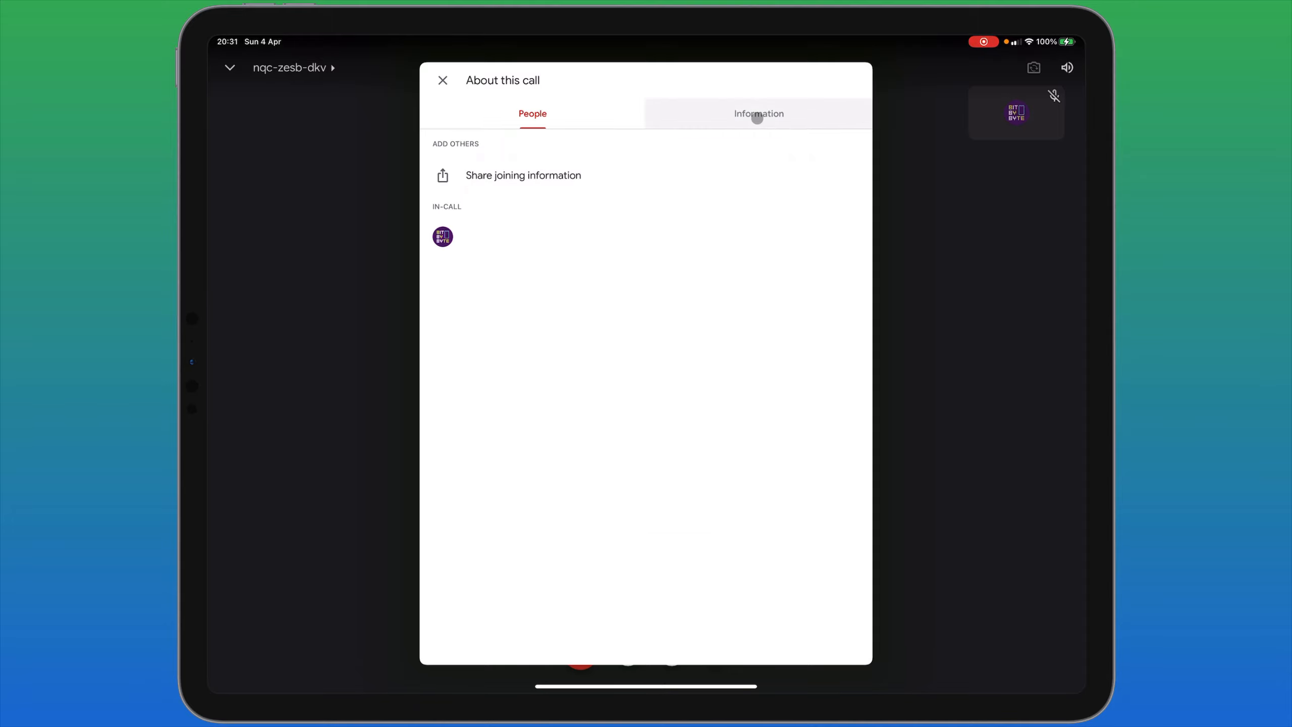
Step: View the call's Information tab and copy the joining link meet.google.com/nqc-zesb-dkv
left_click(758, 113)
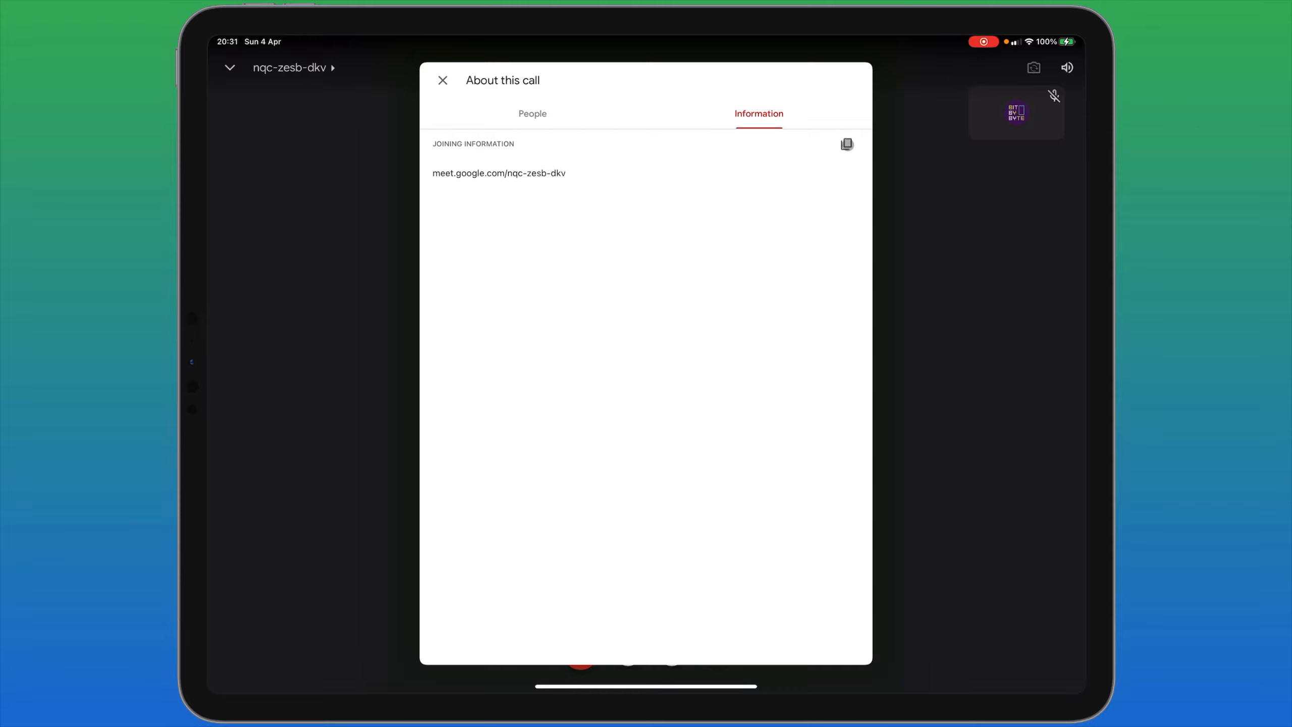
left_click(847, 145)
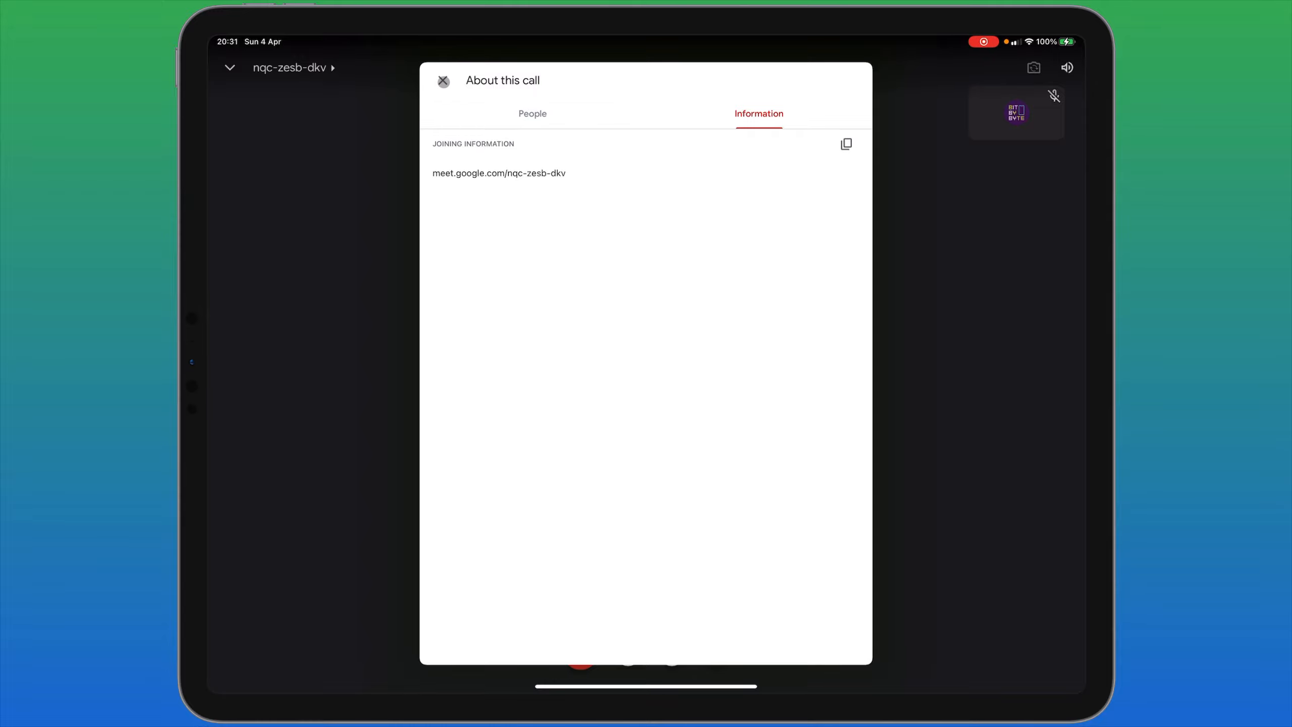
Step: Close the call details and bring up the in-call options menu again
left_click(443, 81)
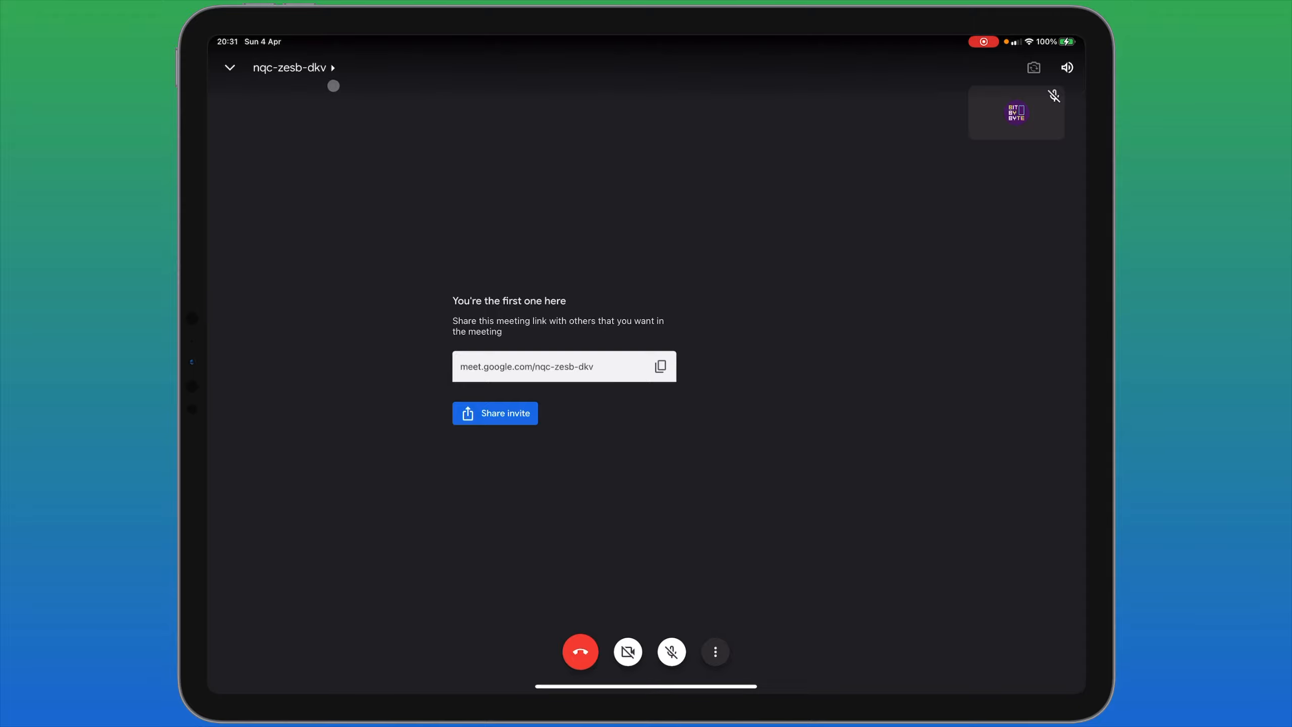
mouse_move(313, 69)
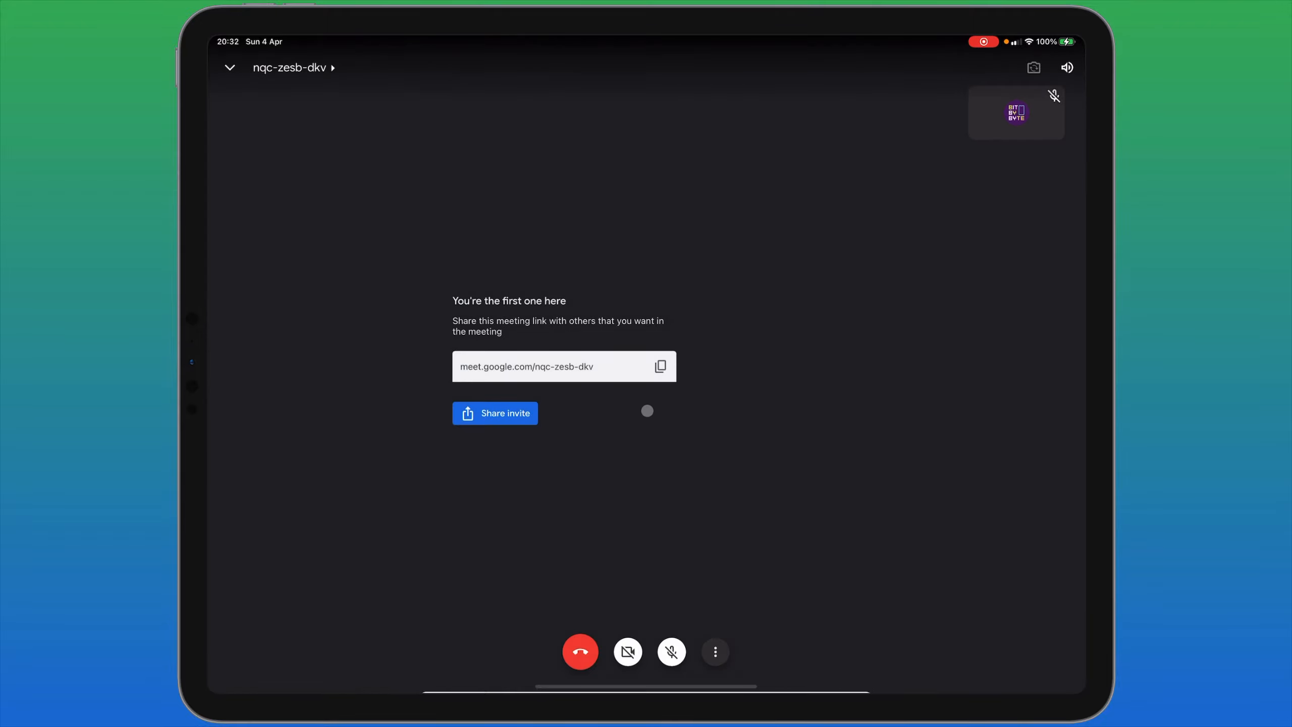
left_click(715, 652)
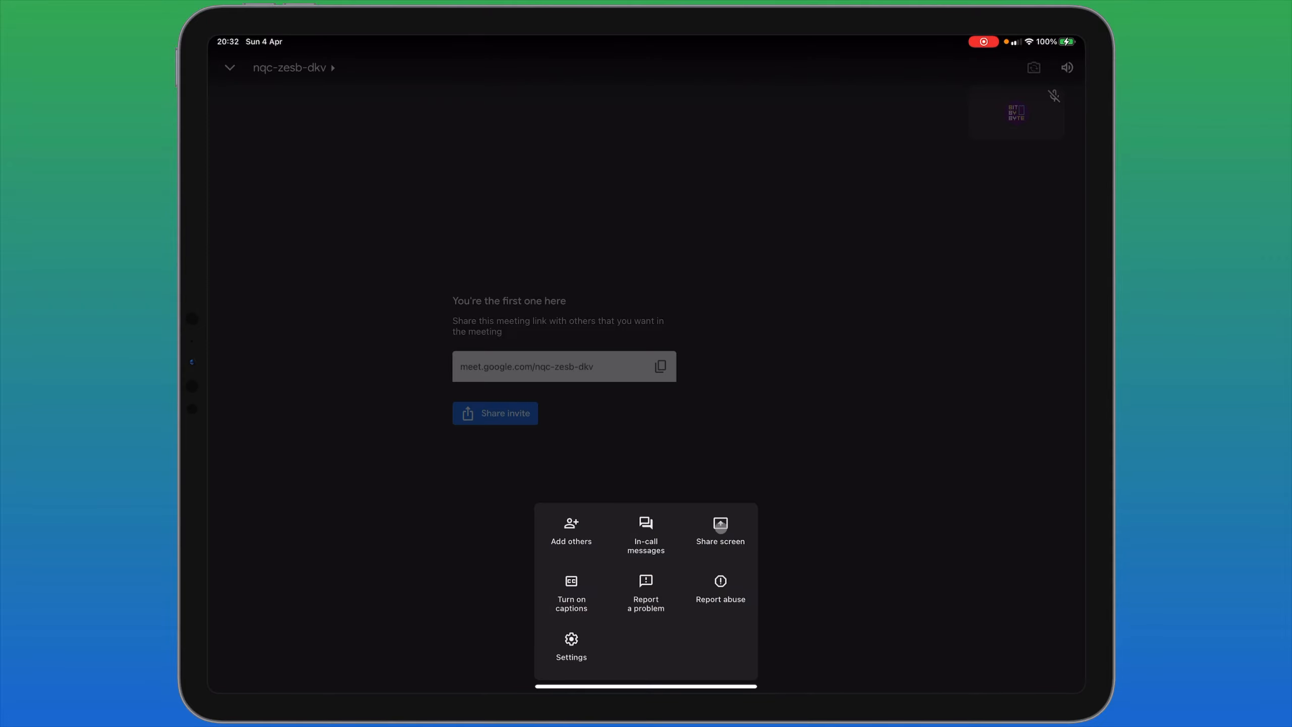
left_click(719, 531)
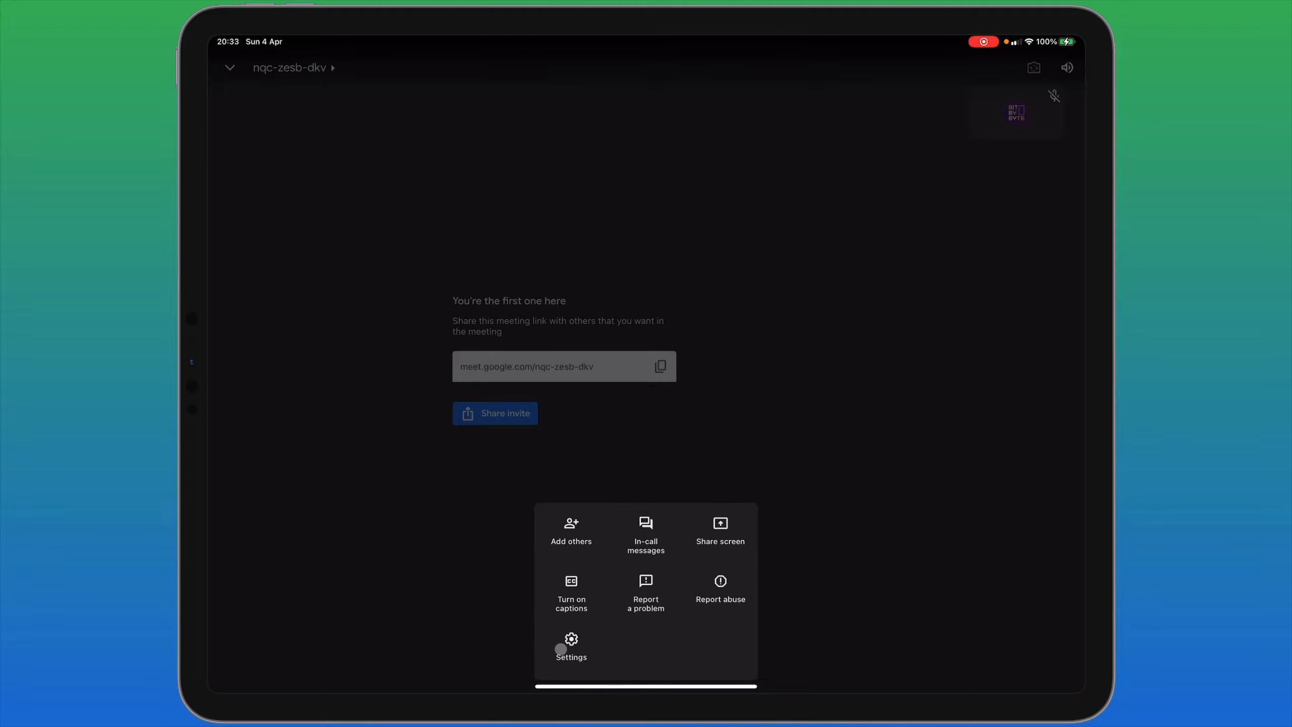
Step: Review the call settings and caption languages, then close the settings
left_click(570, 647)
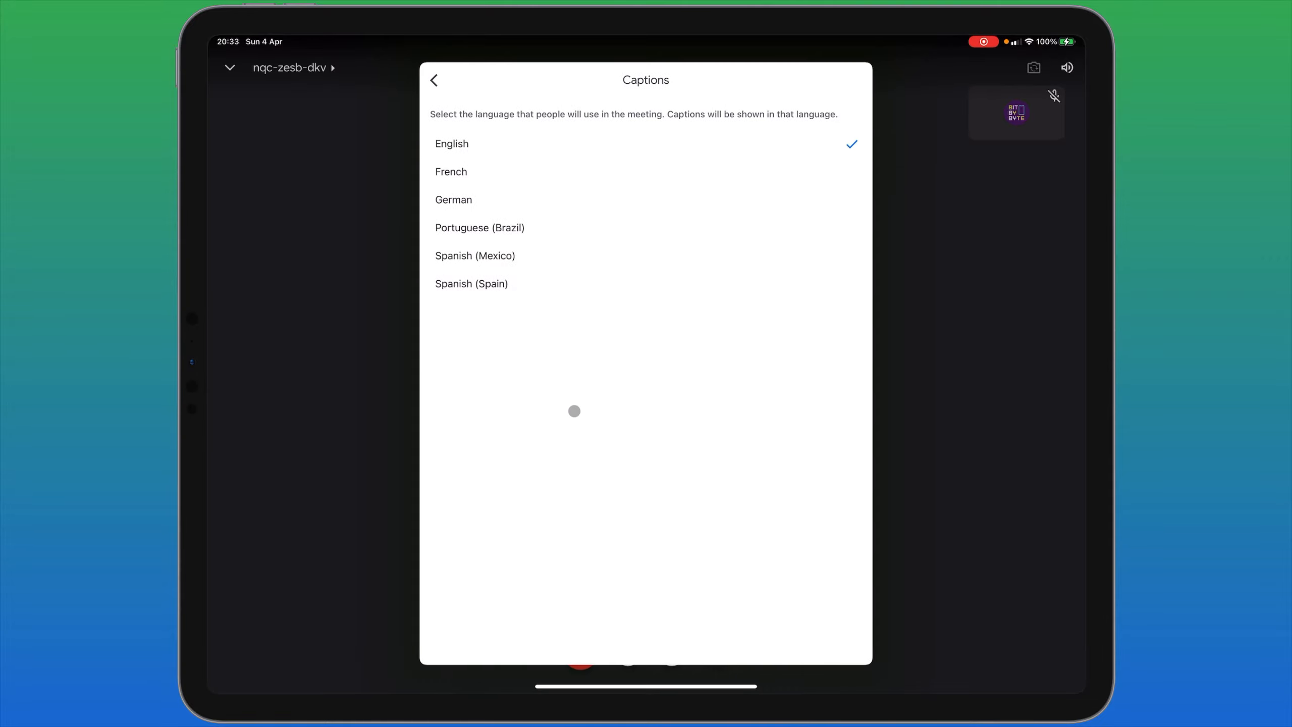
left_click(435, 80)
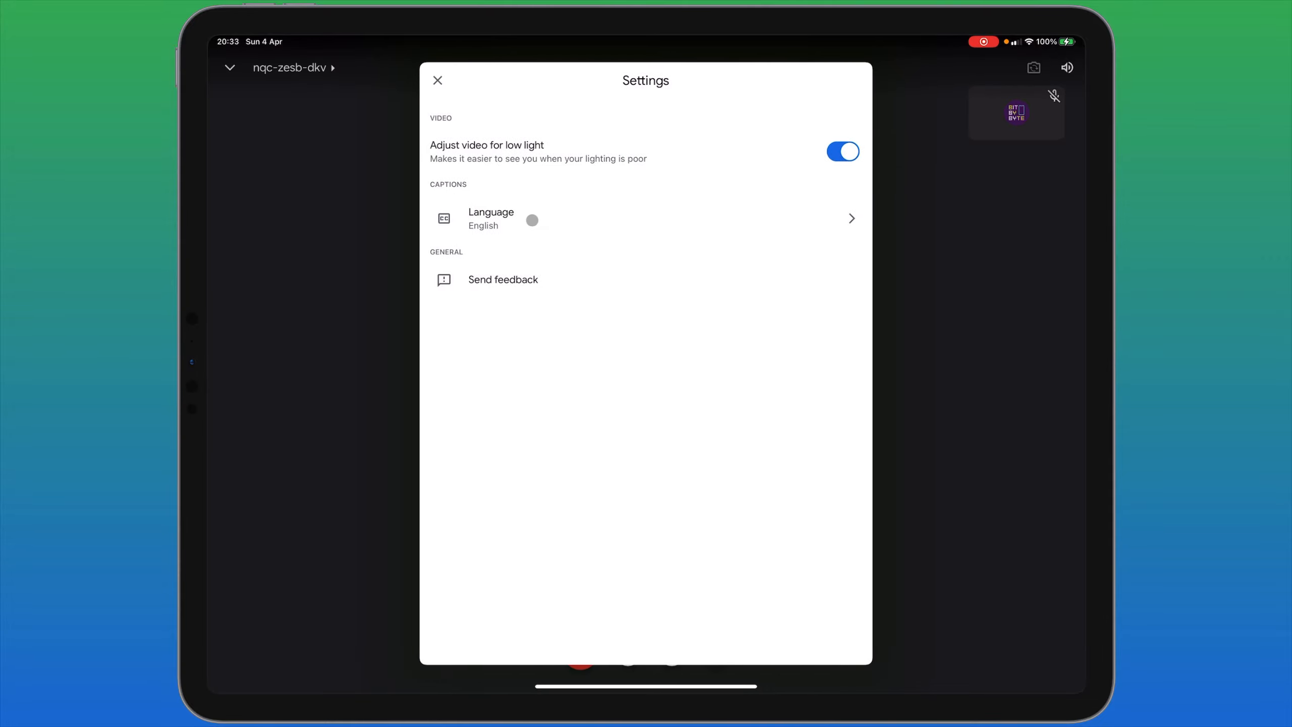
left_click(438, 80)
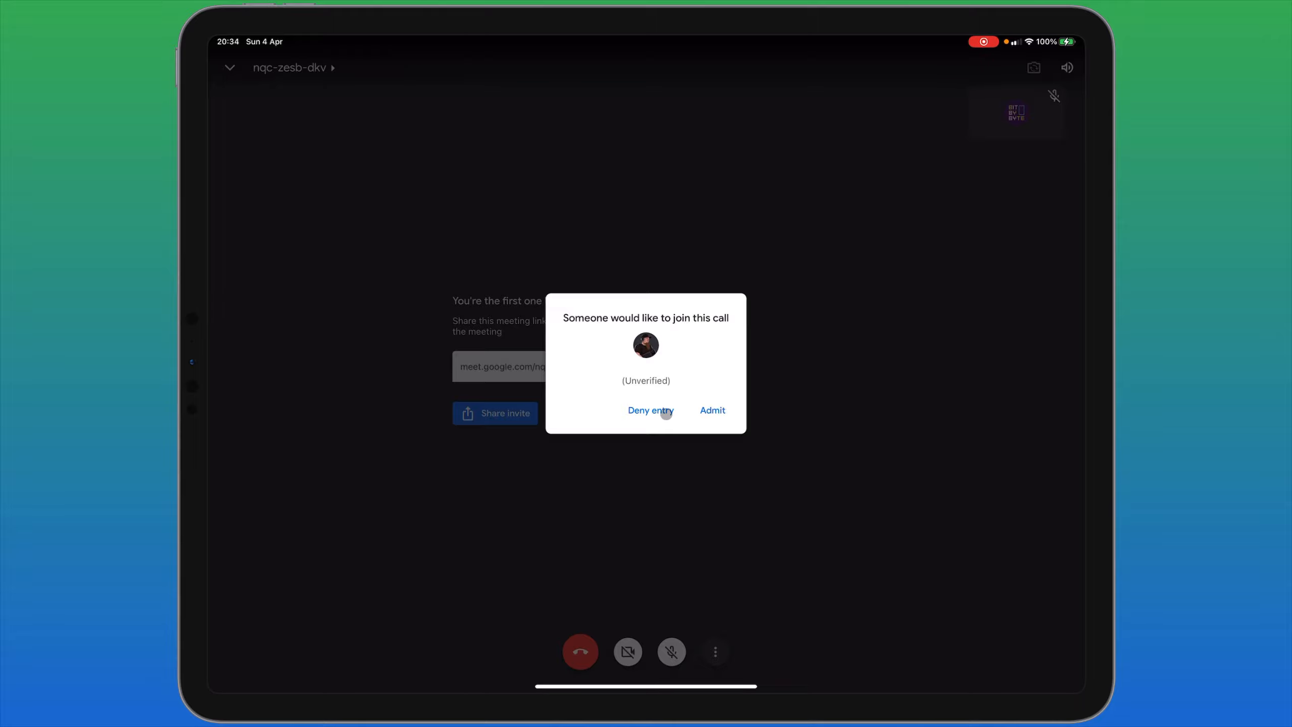
Step: Admit the waiting guest into the call and show the list of participants
left_click(712, 410)
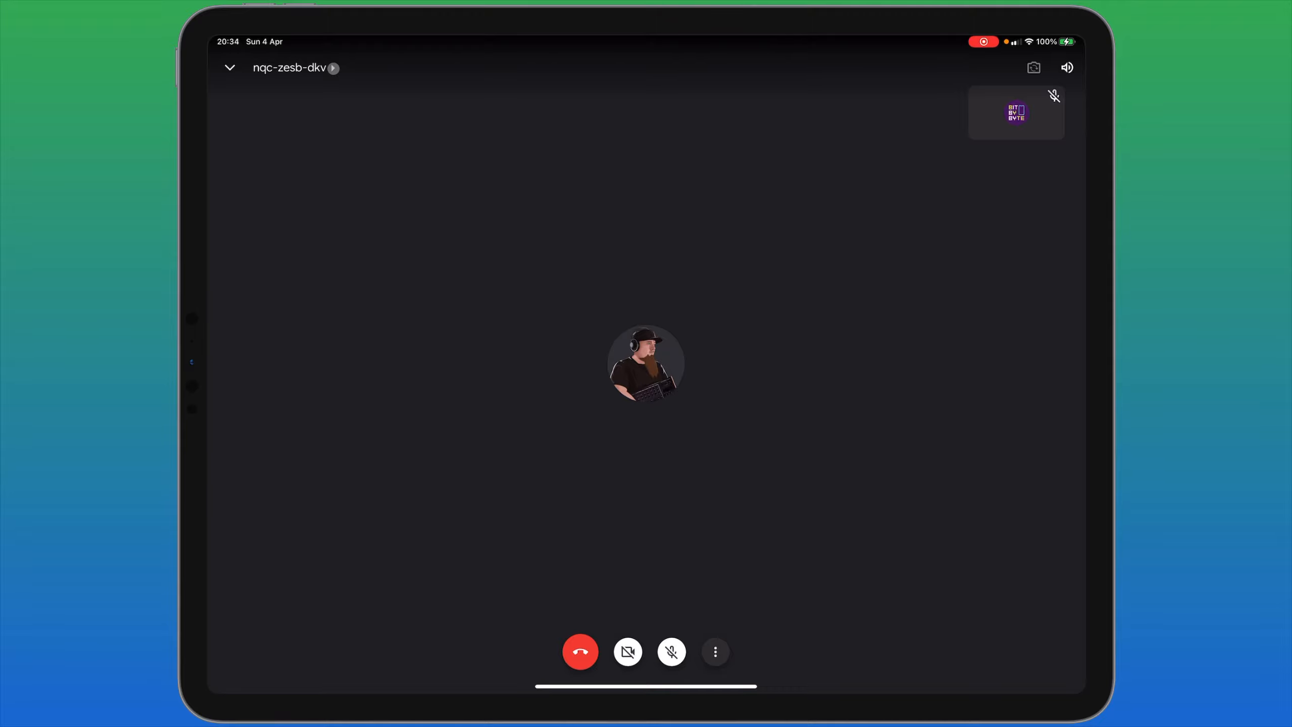
left_click(715, 651)
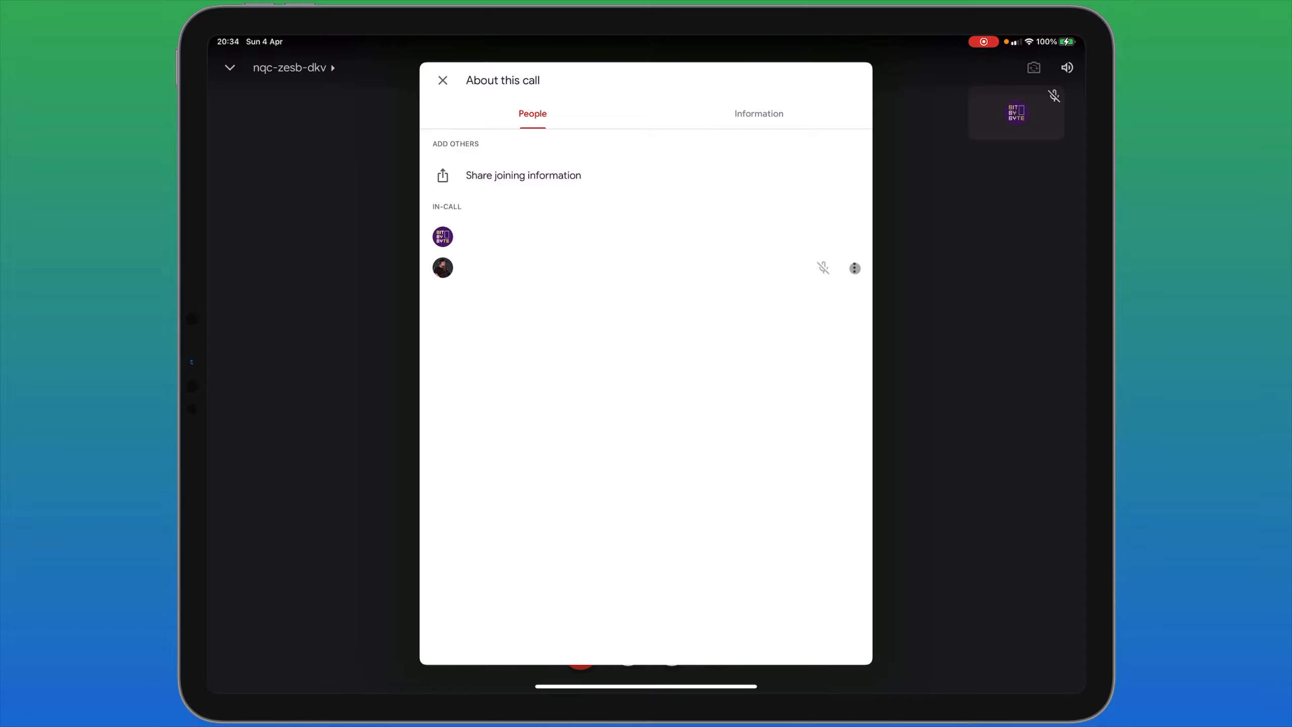
Step: Show the options for the newly admitted participant, then return home with the call running
left_click(855, 268)
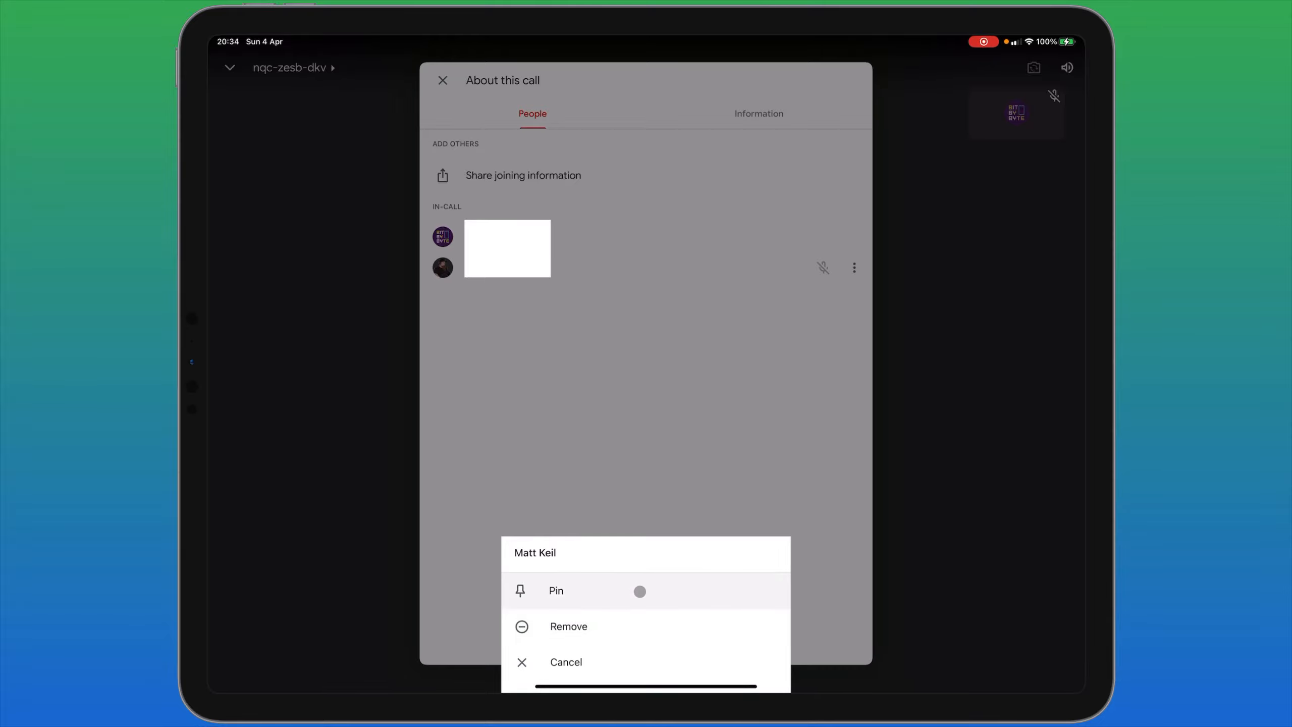
left_click(641, 592)
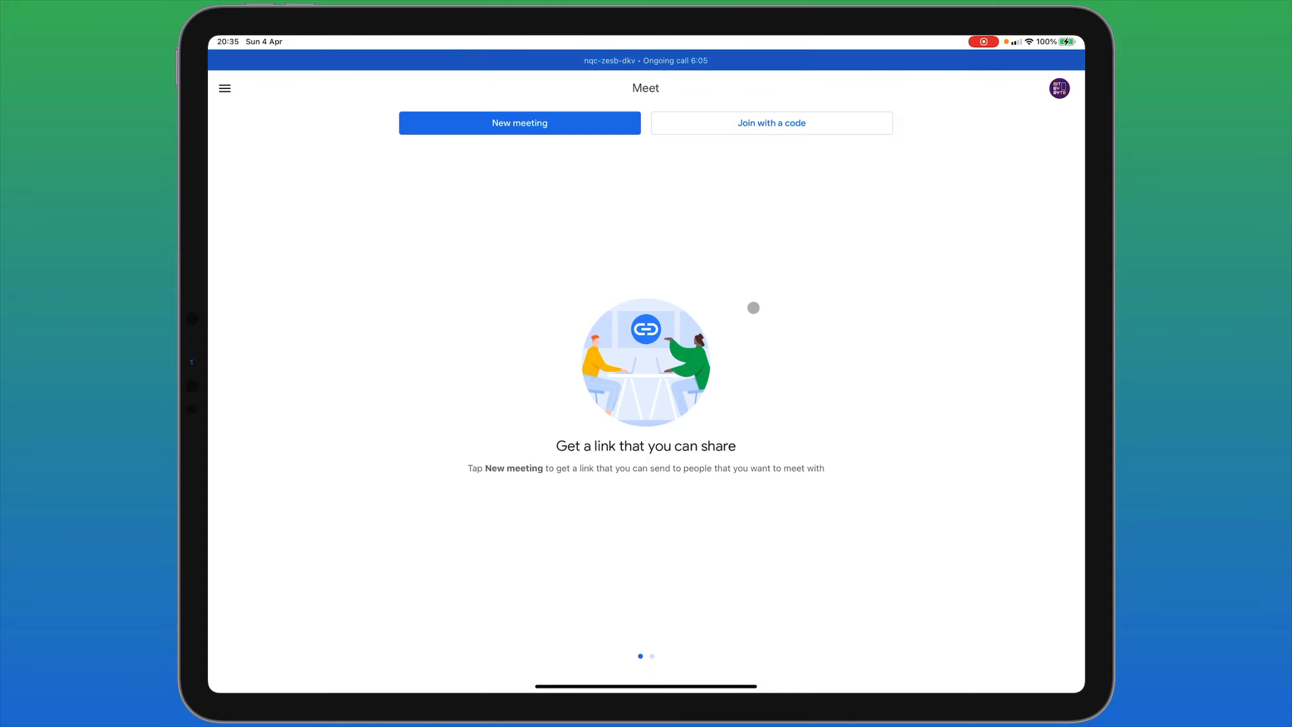
mouse_move(694, 459)
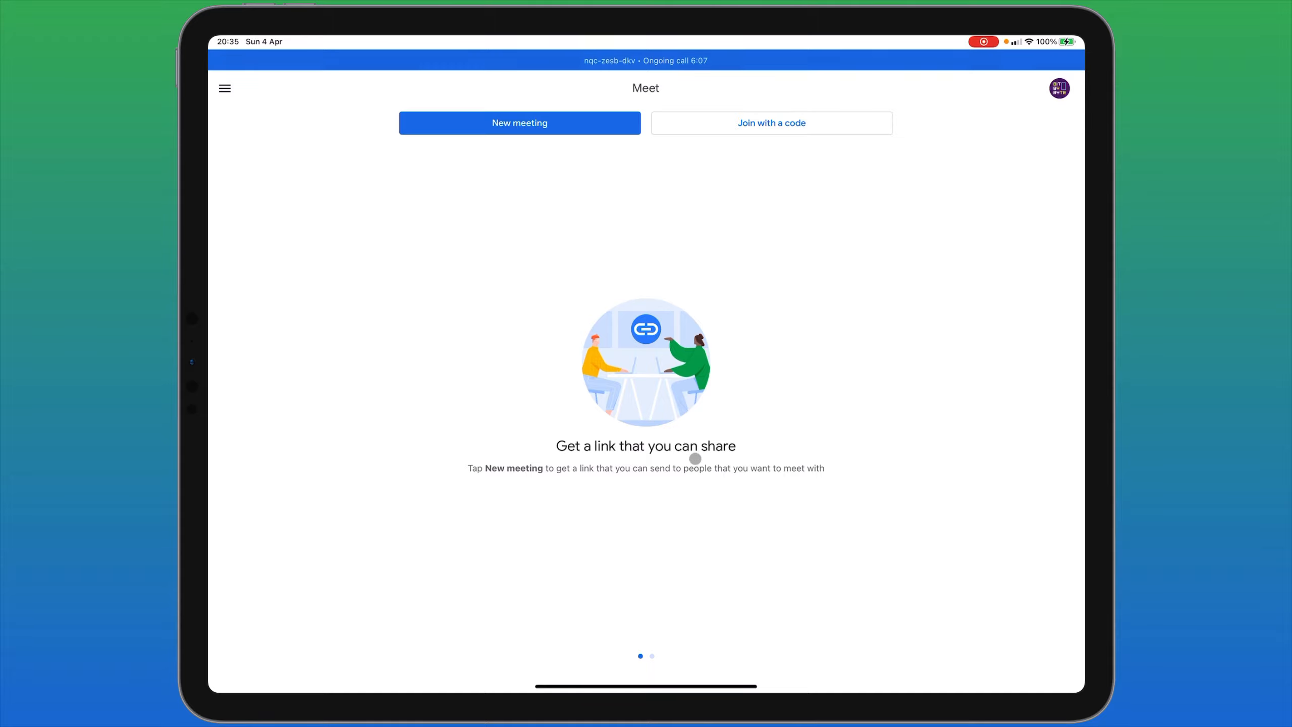